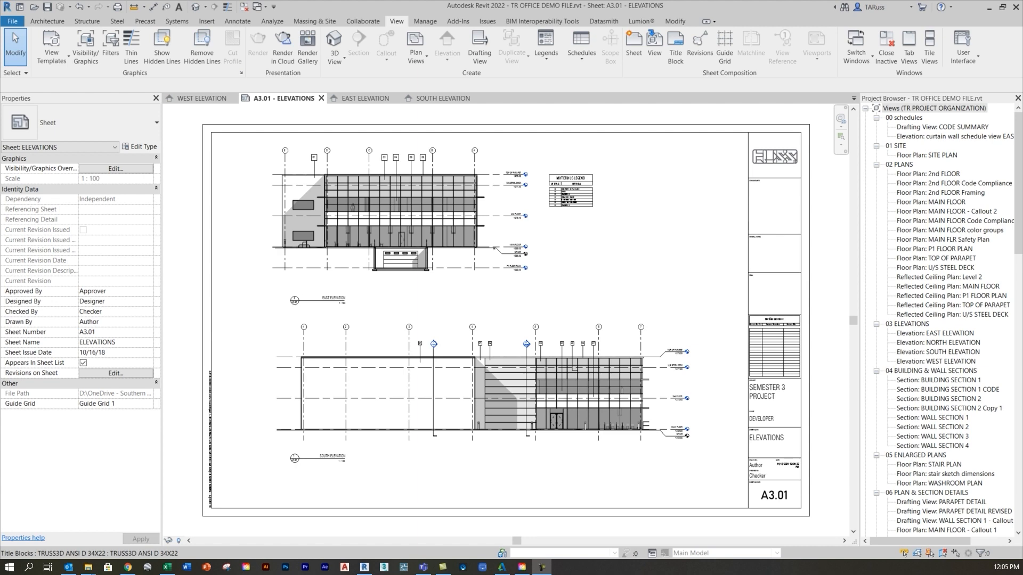
mouse_move(825, 290)
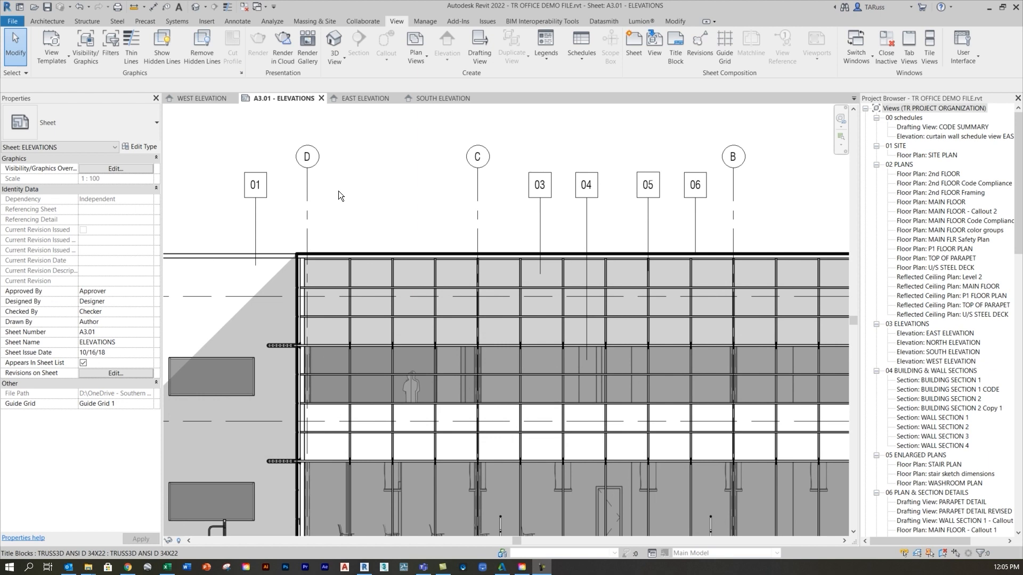
mouse_move(255, 203)
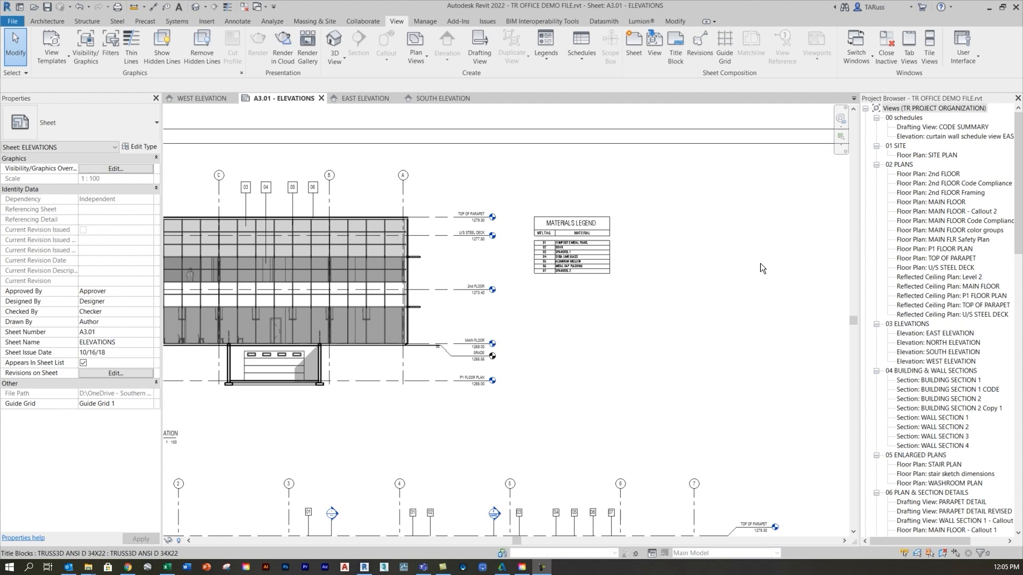
- Show the south elevation and tag the wall's top dark band, yielding a '?' tag
scroll(down, 3)
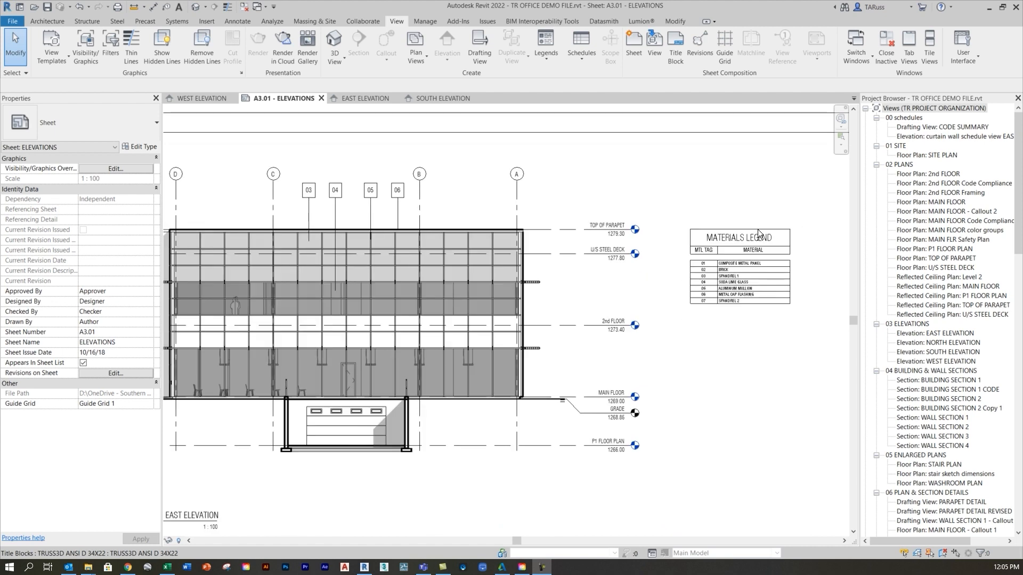
mouse_move(771, 285)
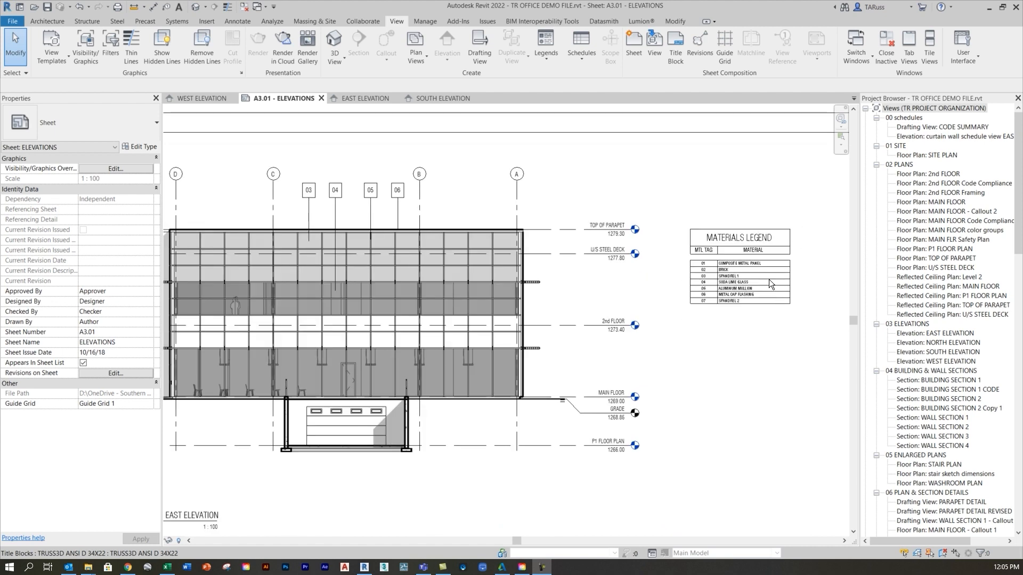
mouse_move(475, 249)
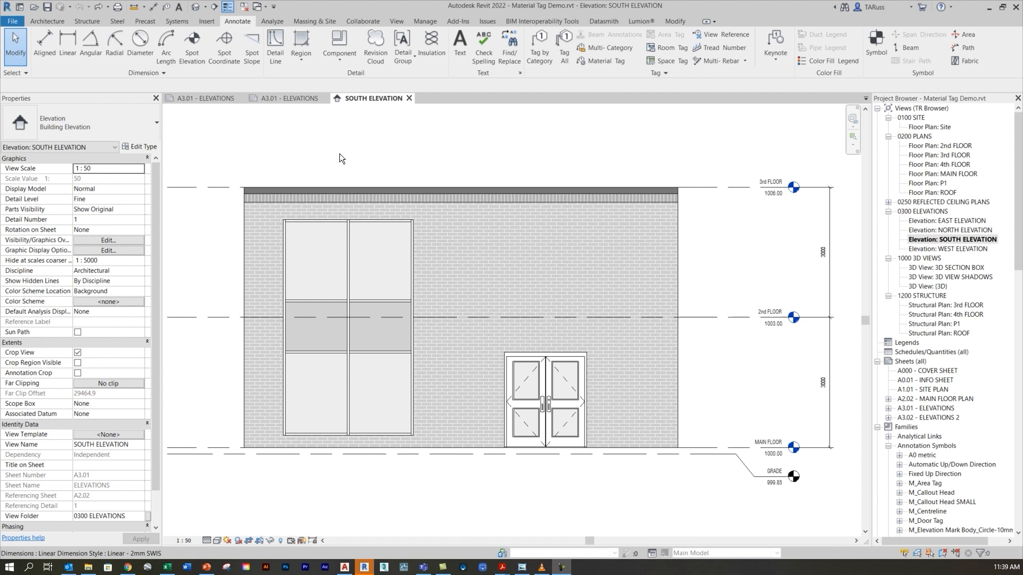
mouse_move(452, 160)
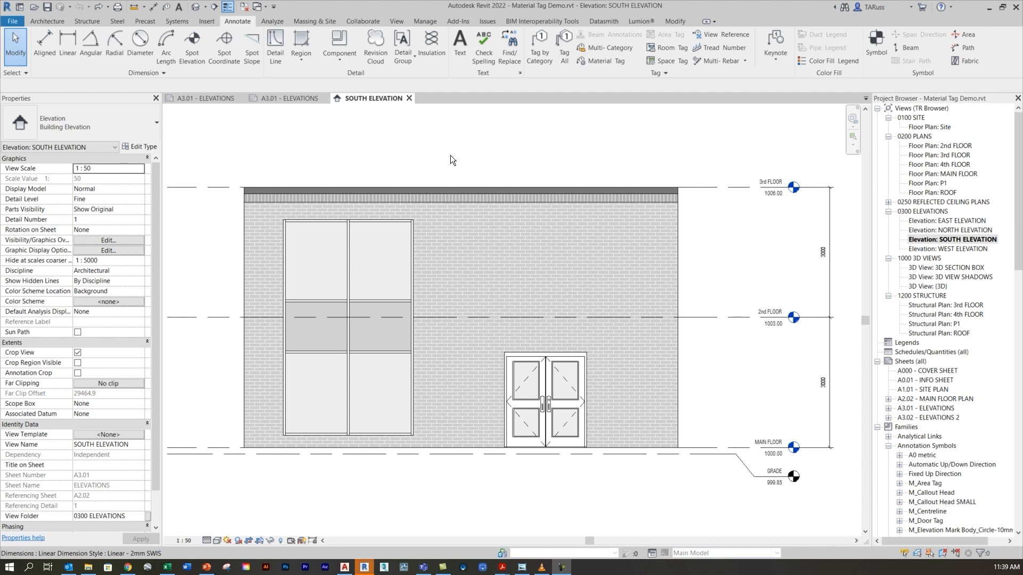
mouse_move(237, 22)
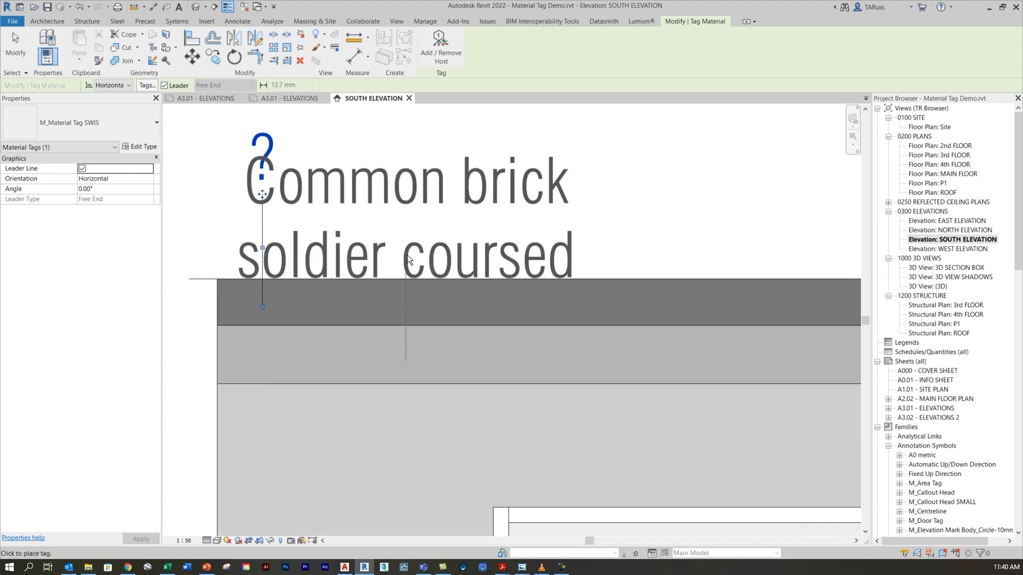
scroll(down, 3)
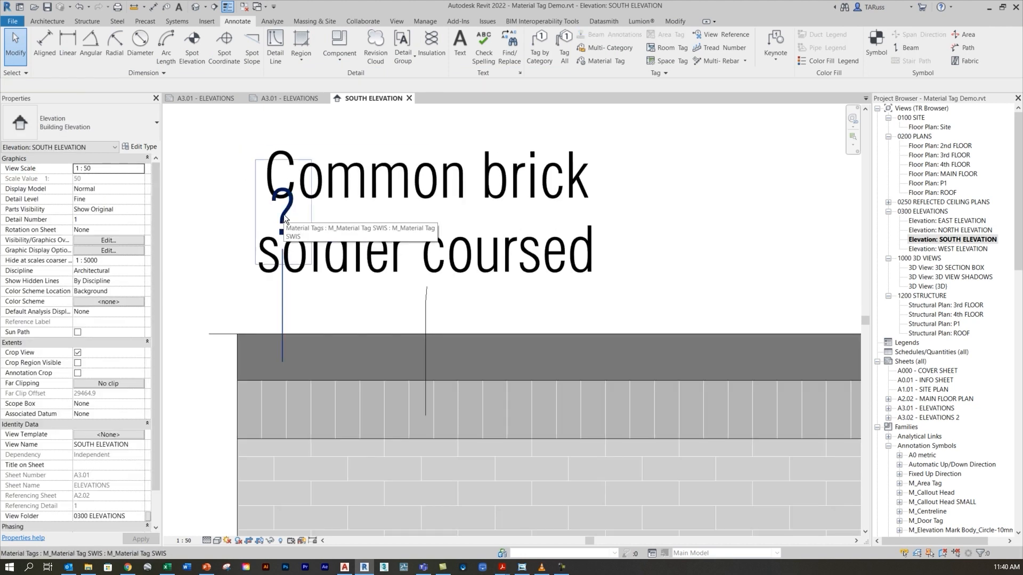
mouse_move(285, 215)
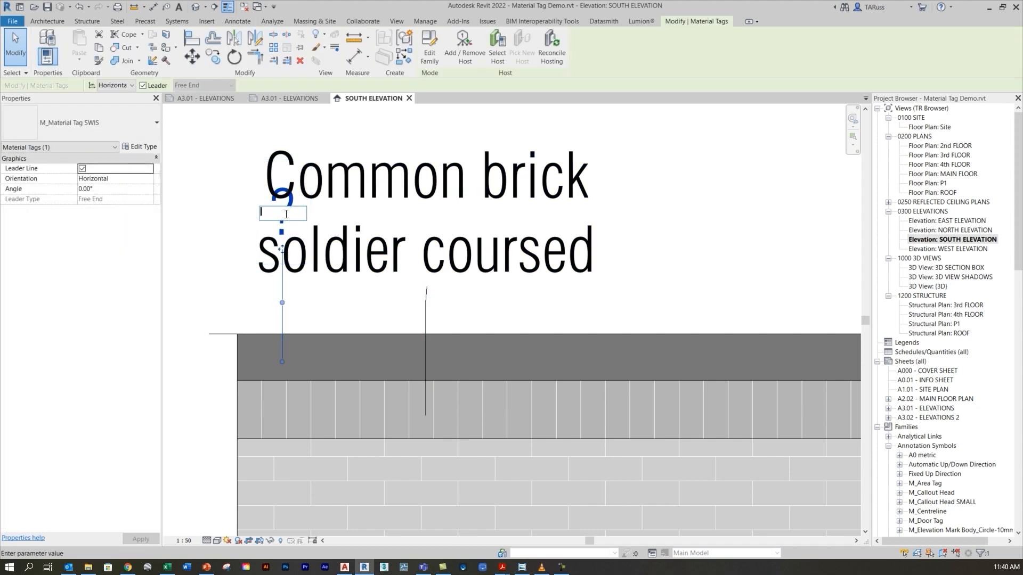
- Set the top-band material tag to 01 and begin tagging the brick band below
text(01)
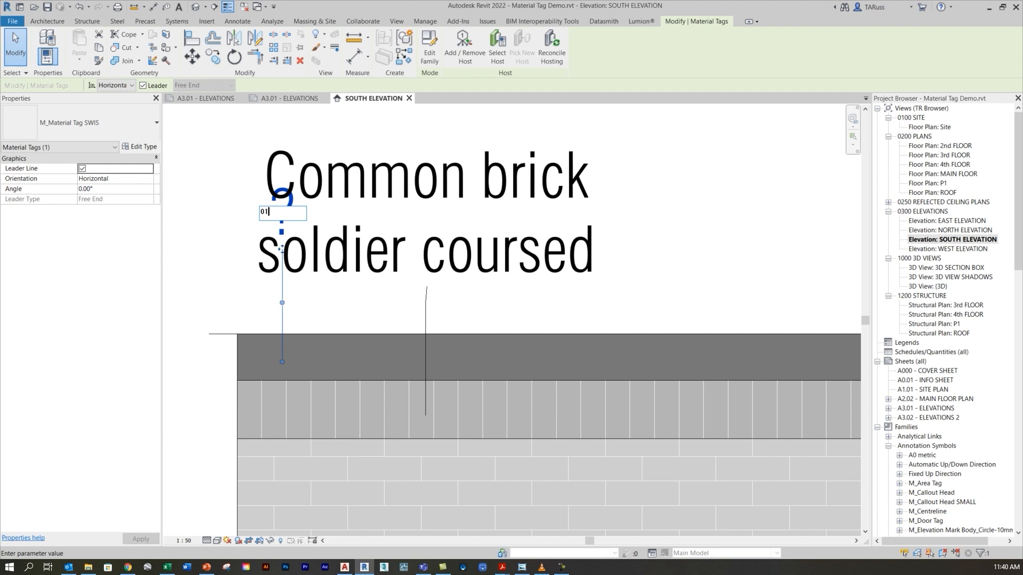
click(580, 332)
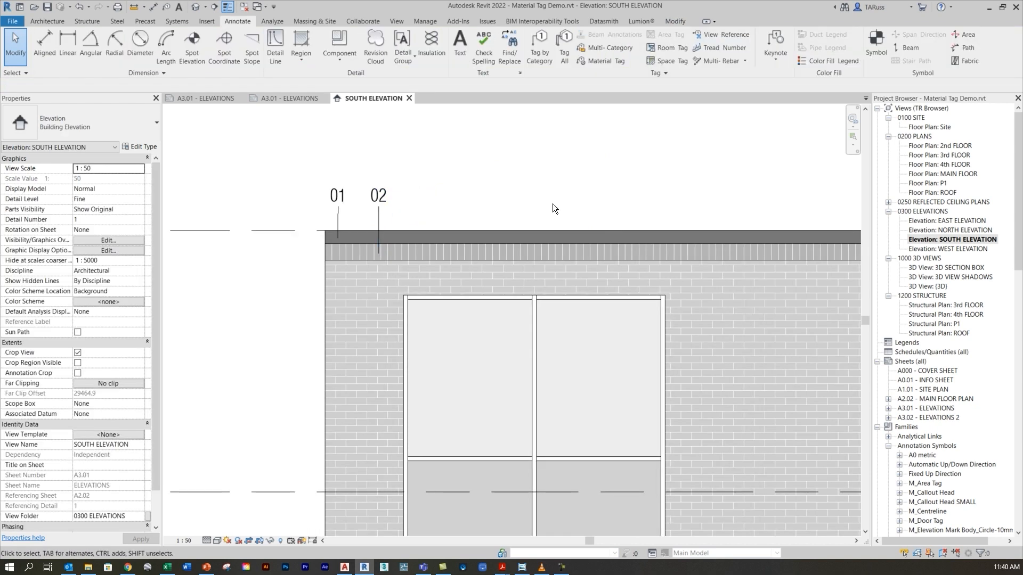
click(600, 60)
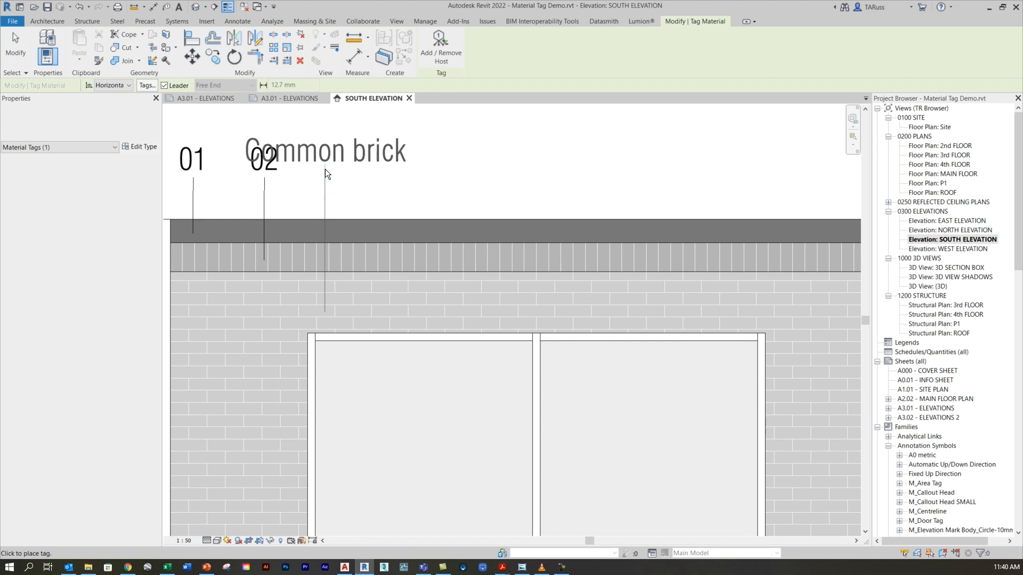
- Tag the brick wall, window mullion and two glass panels, numbering them 03 through 06
click(325, 156)
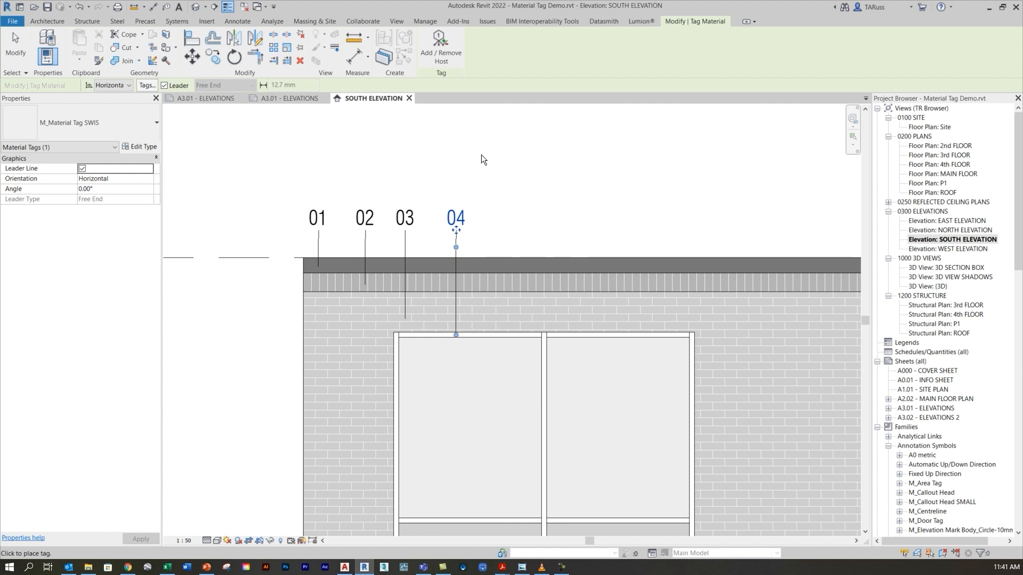
click(236, 21)
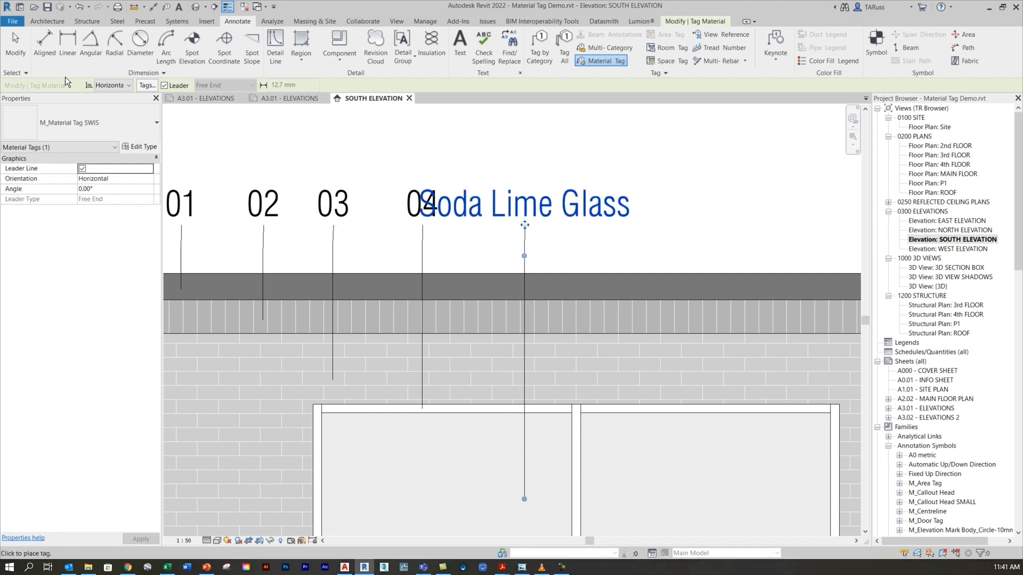
double_click(520, 203)
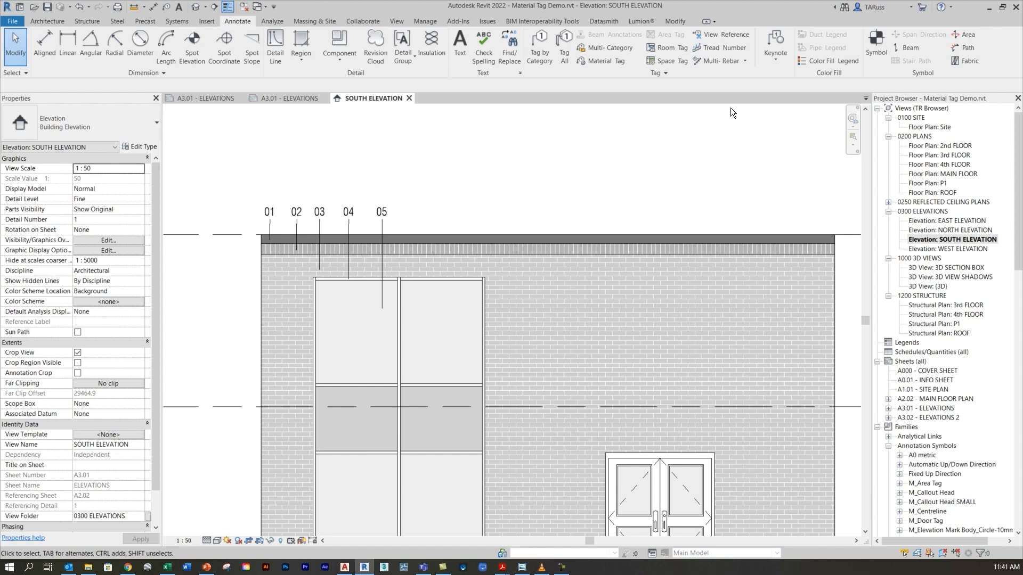
click(336, 252)
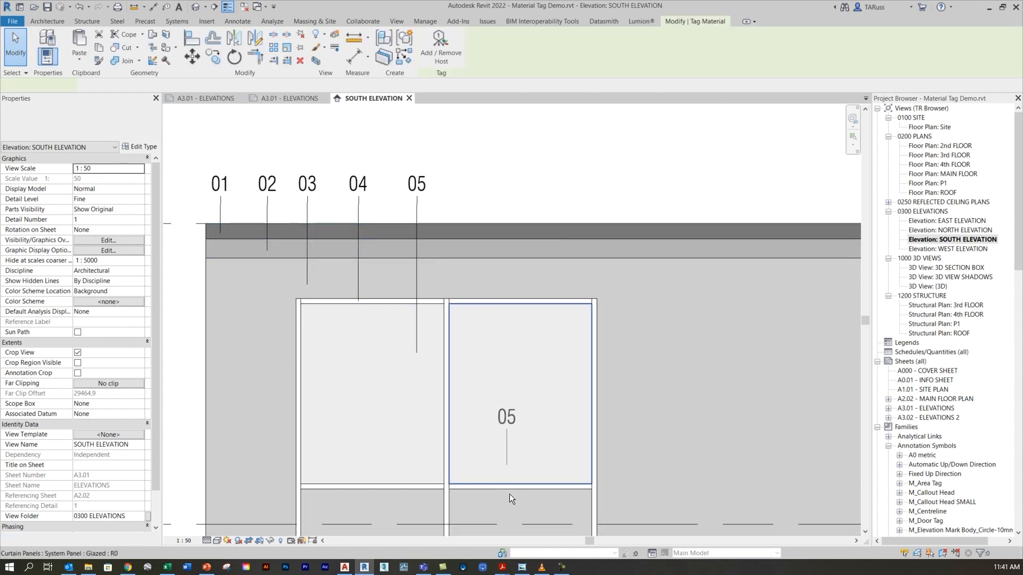
click(509, 247)
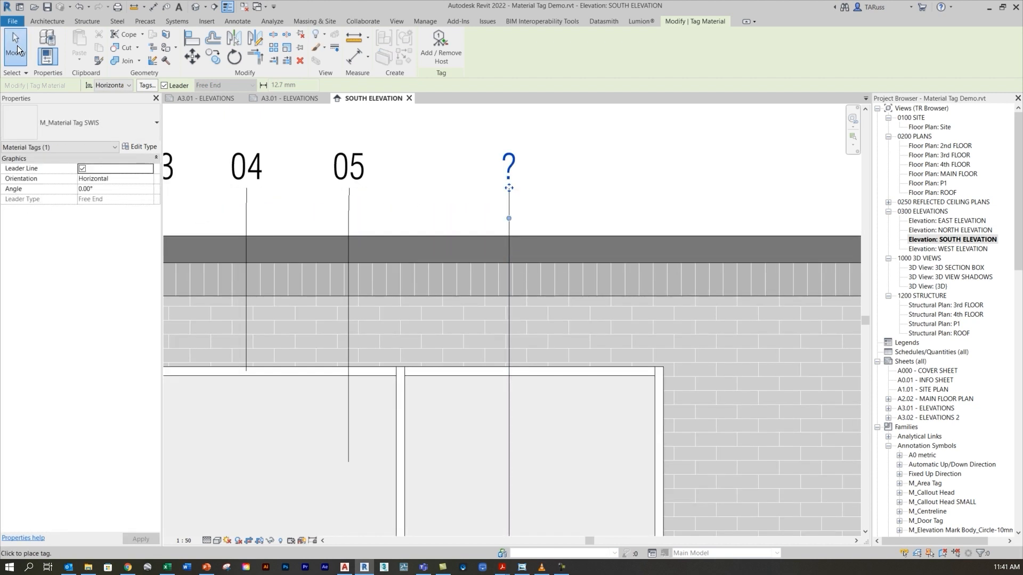
text(06)
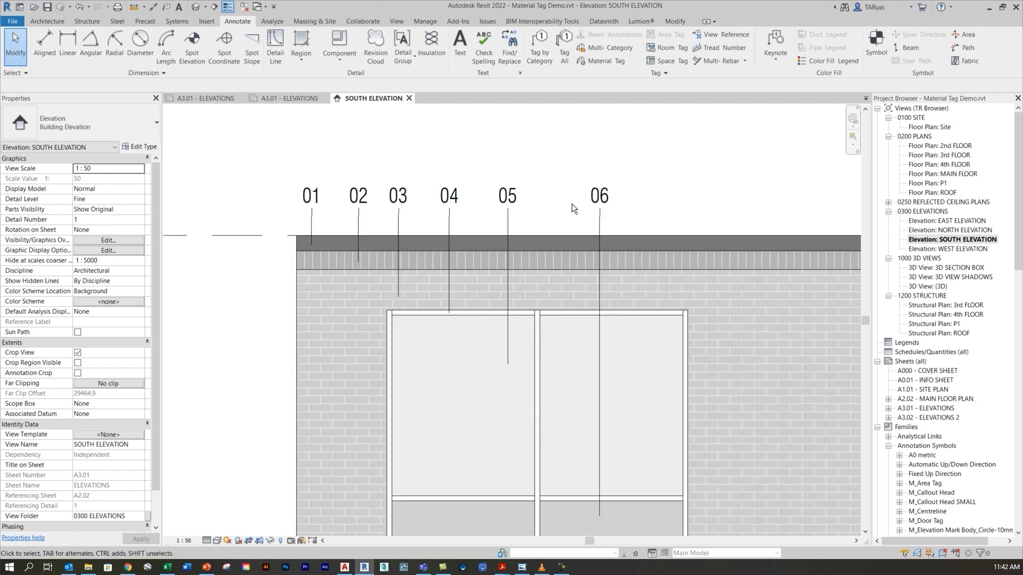
click(358, 195)
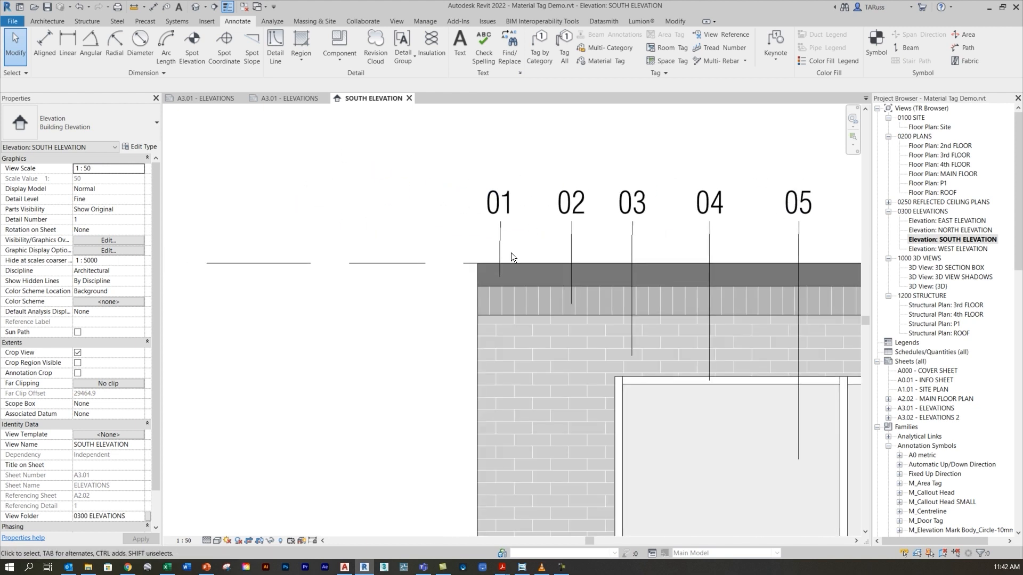
- Find M_Material Tag SWIS under Annotation Symbols in the Project Browser and choose Edit
click(499, 203)
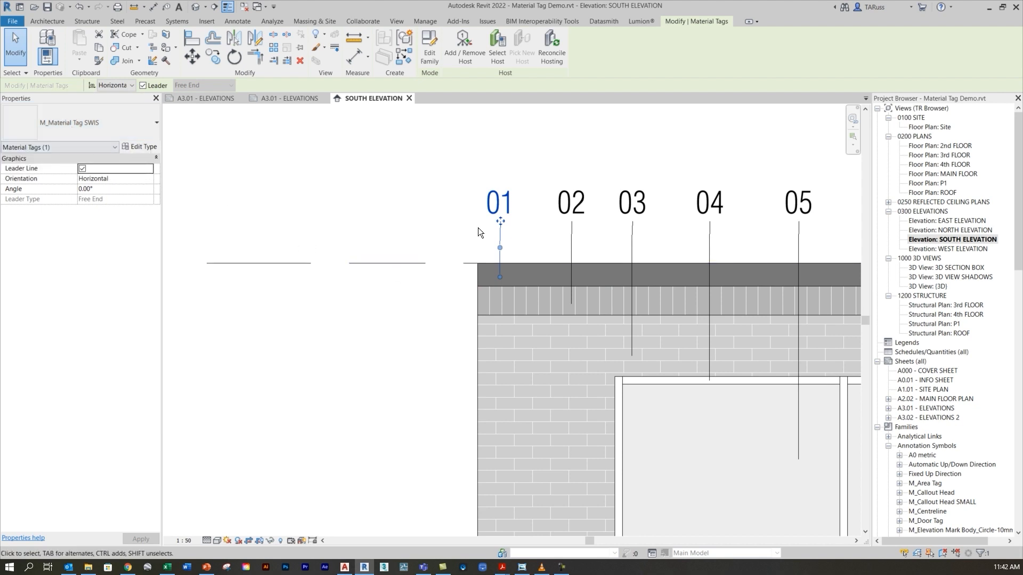
mouse_move(141, 148)
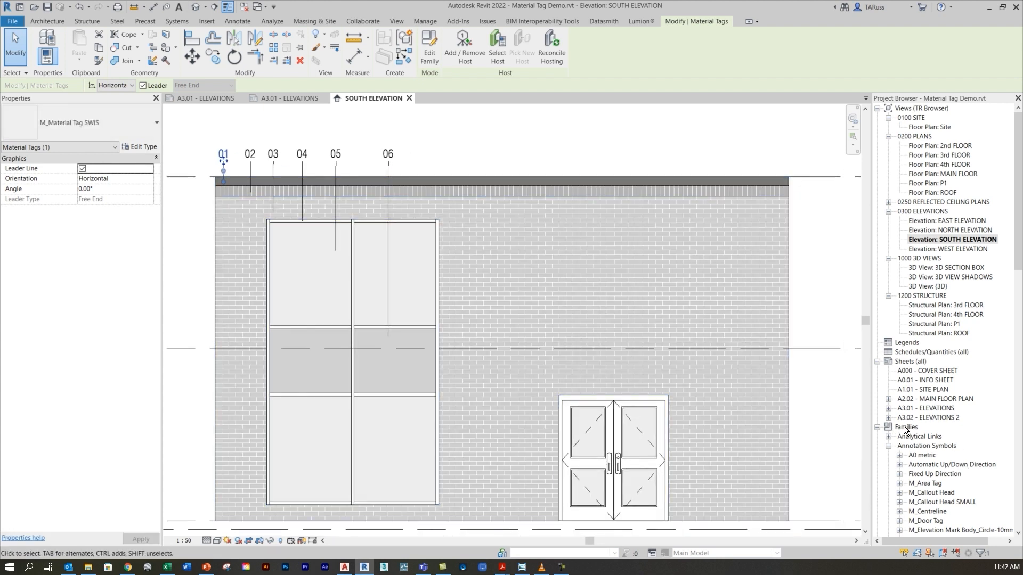
mouse_move(912, 436)
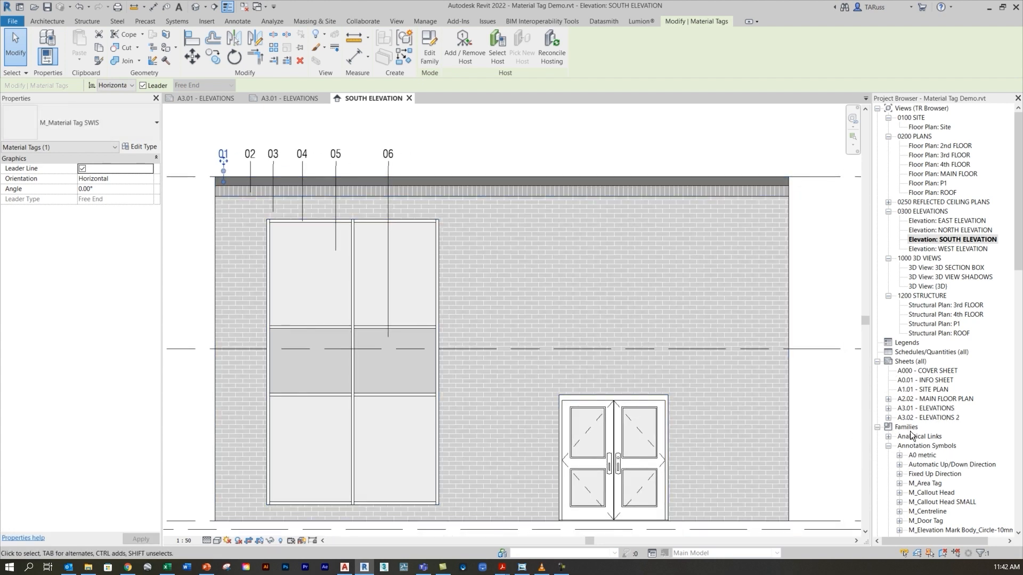
scroll(down, 3)
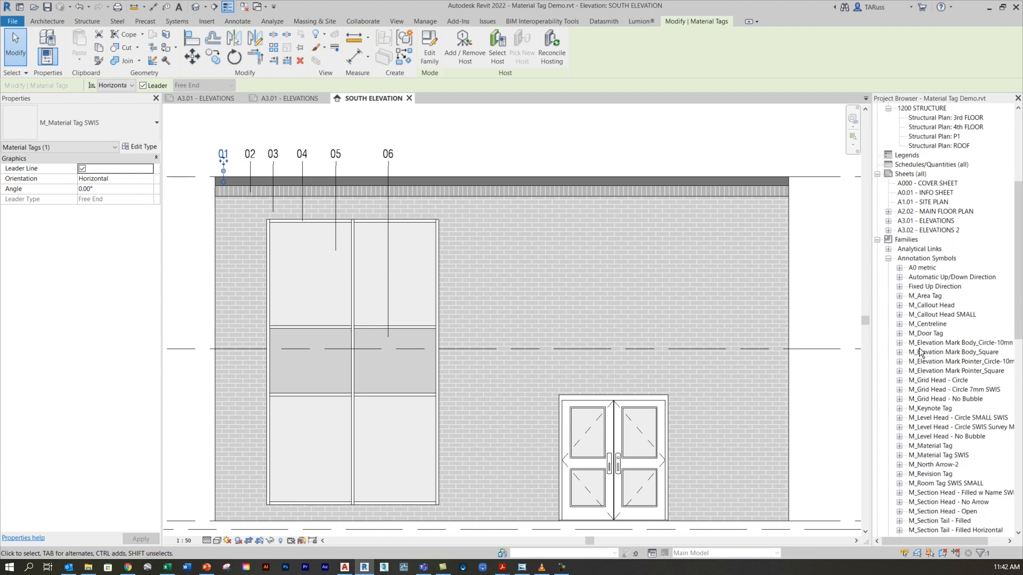
scroll(down, 3)
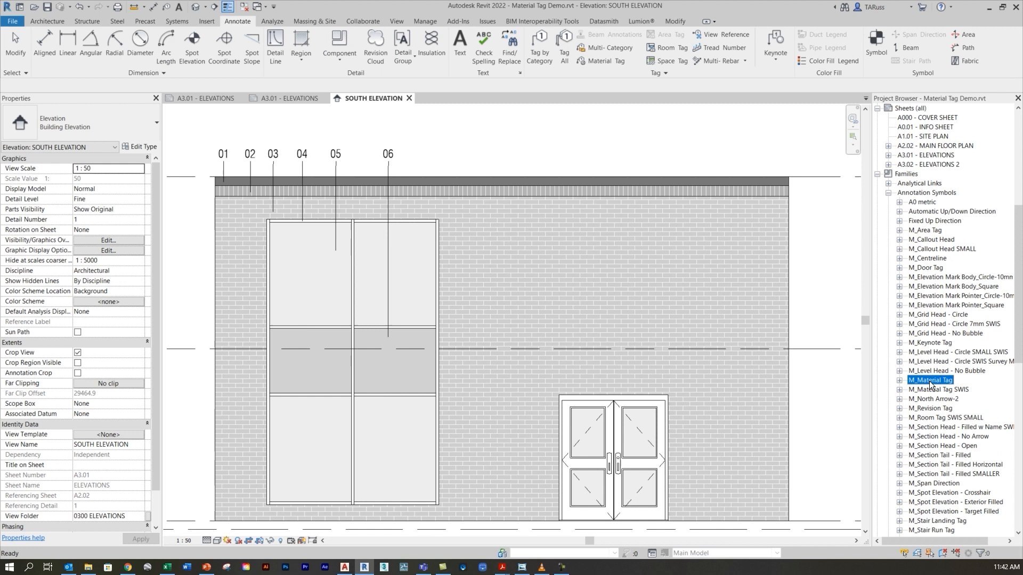
mouse_move(931, 390)
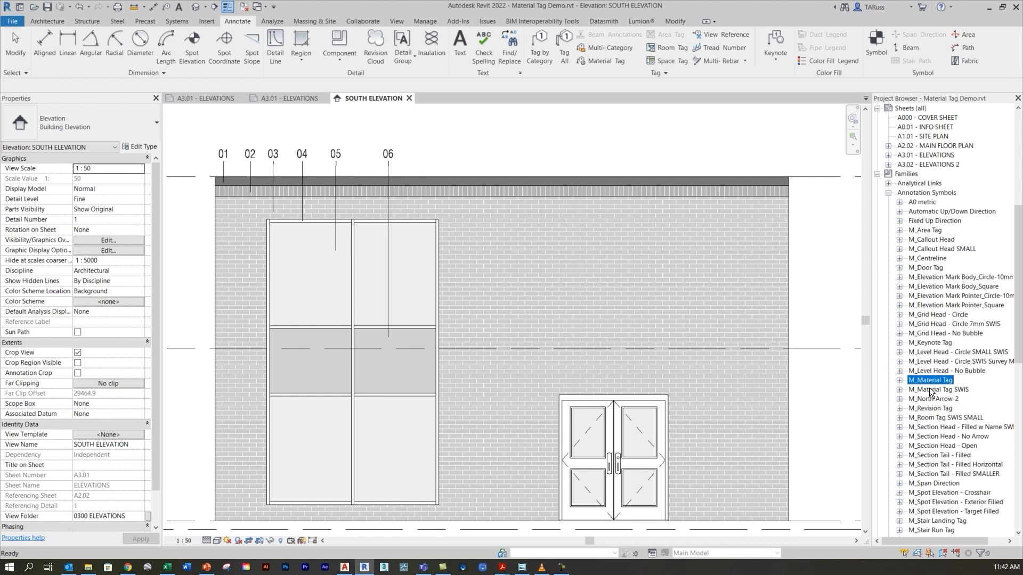
click(938, 390)
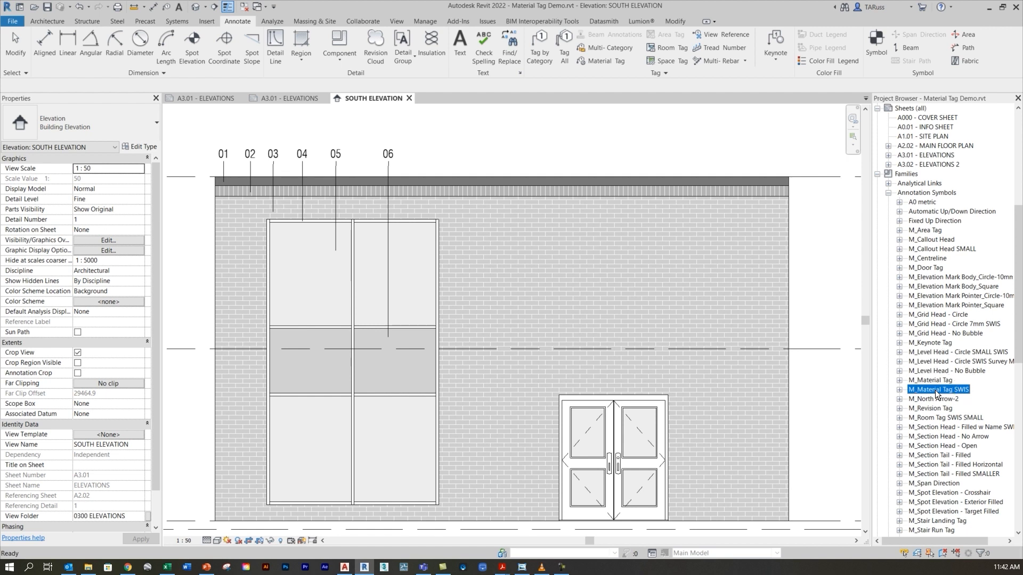
right_click(937, 389)
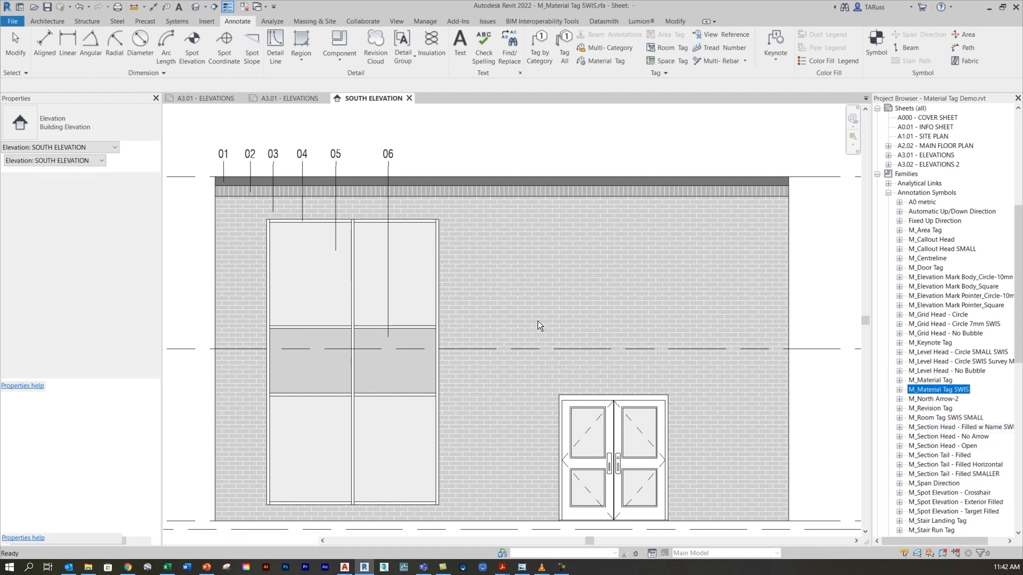
- Zoom to fit, select the Material Description label and open its type properties
double_click(937, 389)
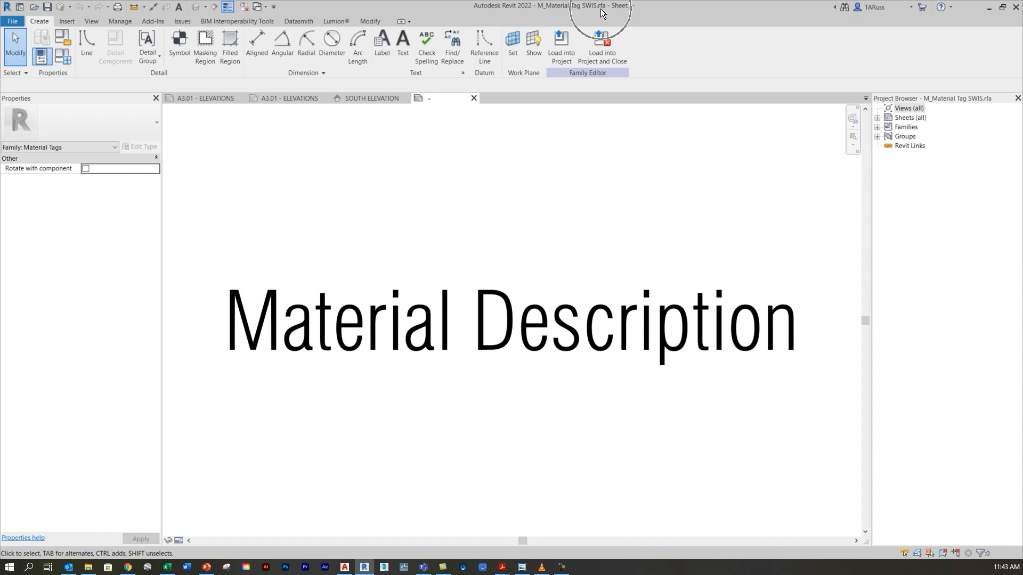
click(493, 304)
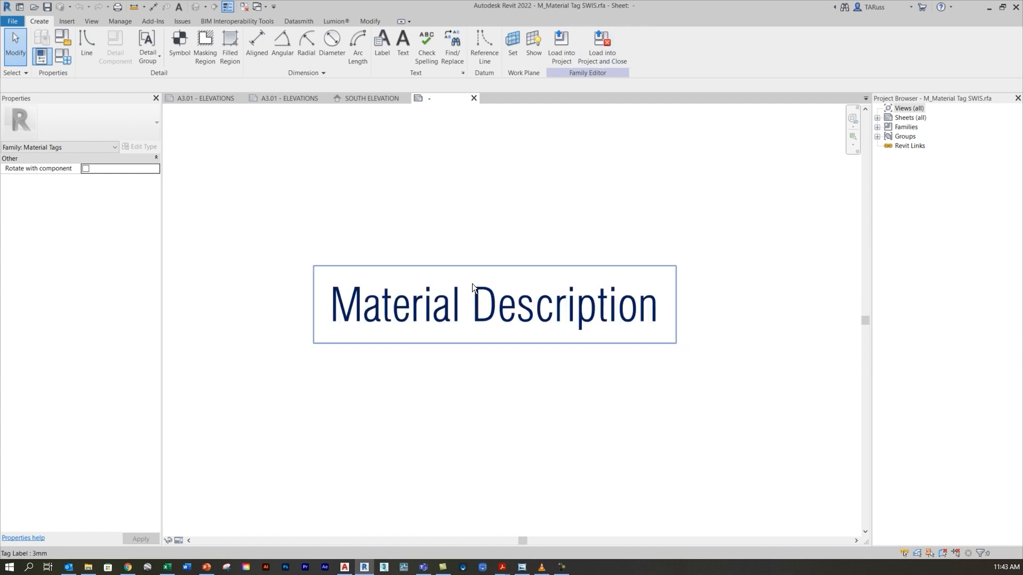
click(493, 304)
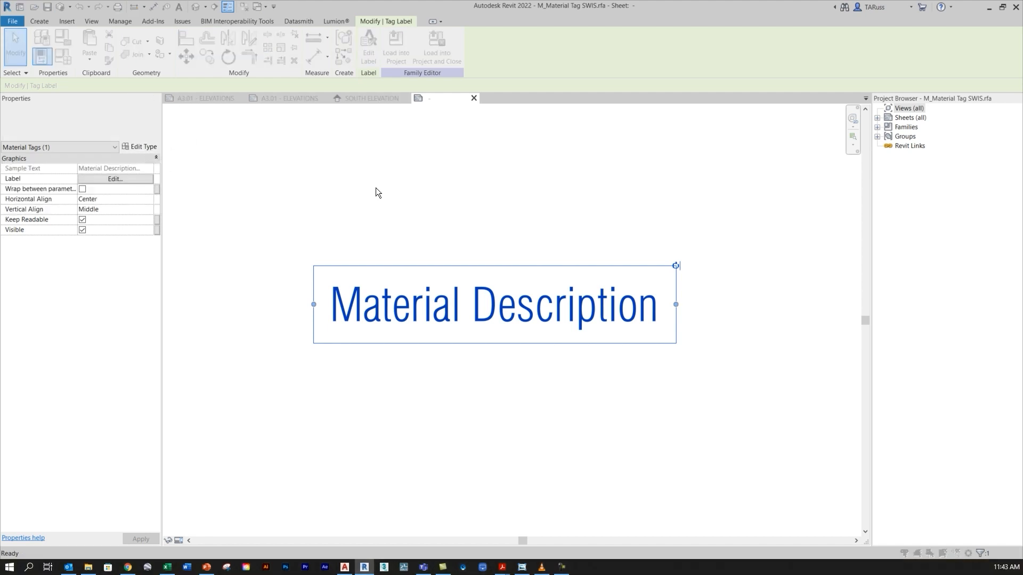
click(142, 146)
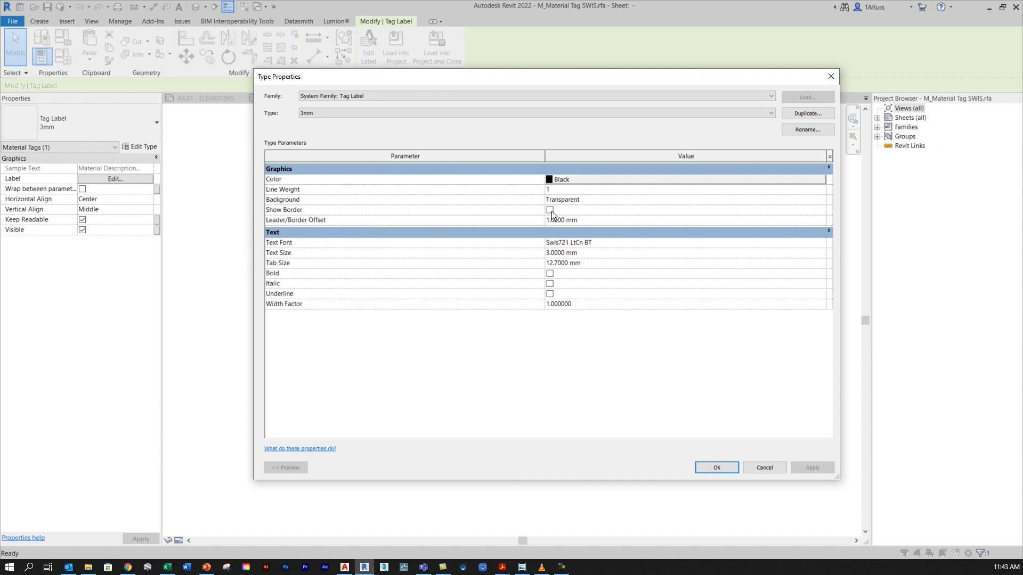
- Turn on Show Border for the label type, keeping the 1.0000 mm Leader/Border Offset
click(550, 210)
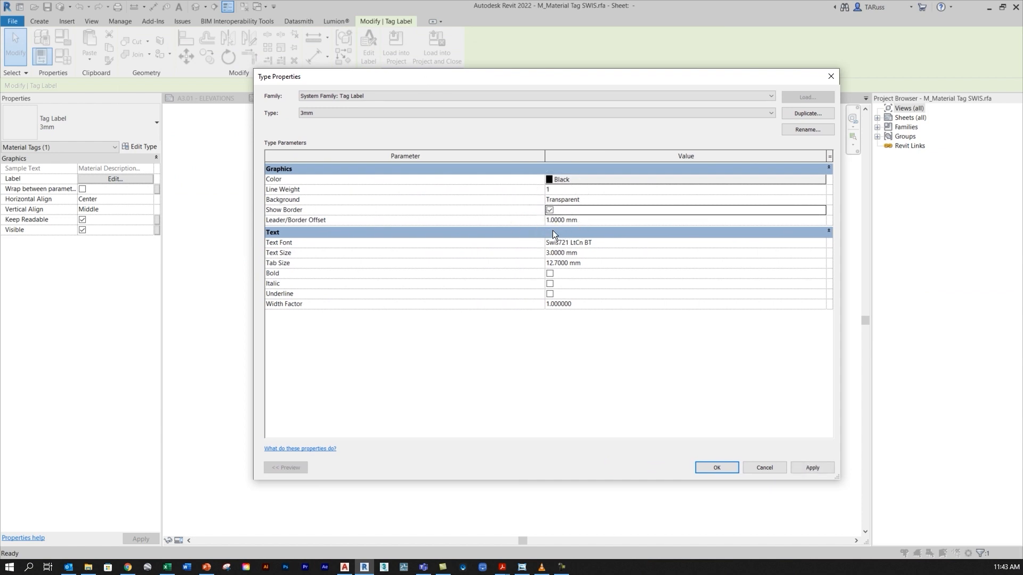
mouse_move(630, 231)
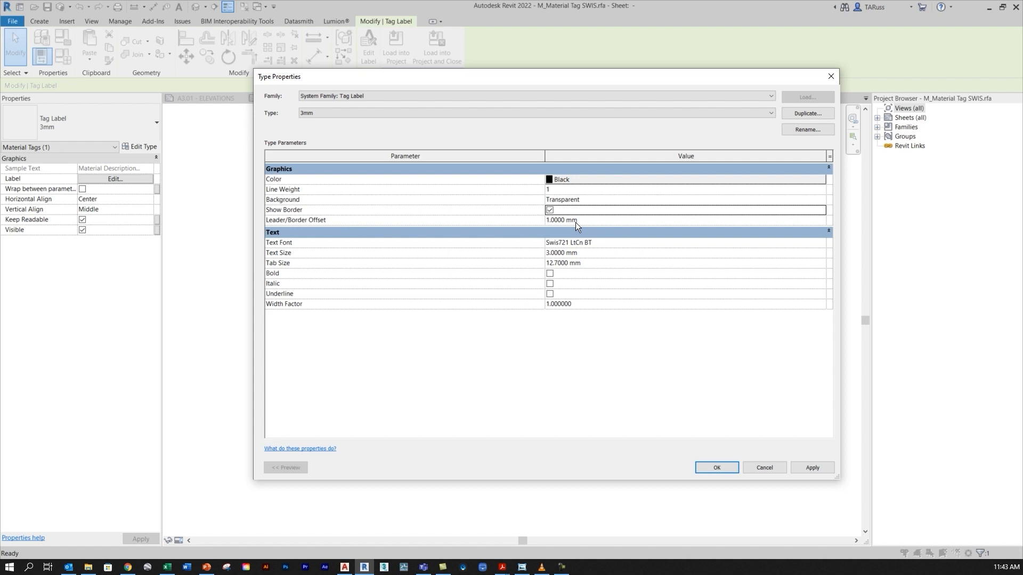
click(561, 220)
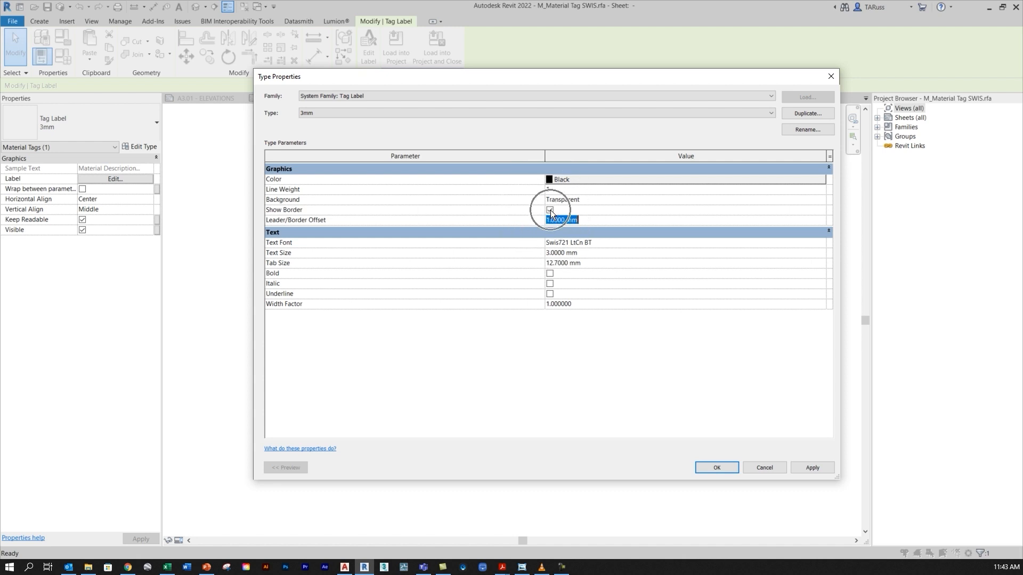
click(549, 210)
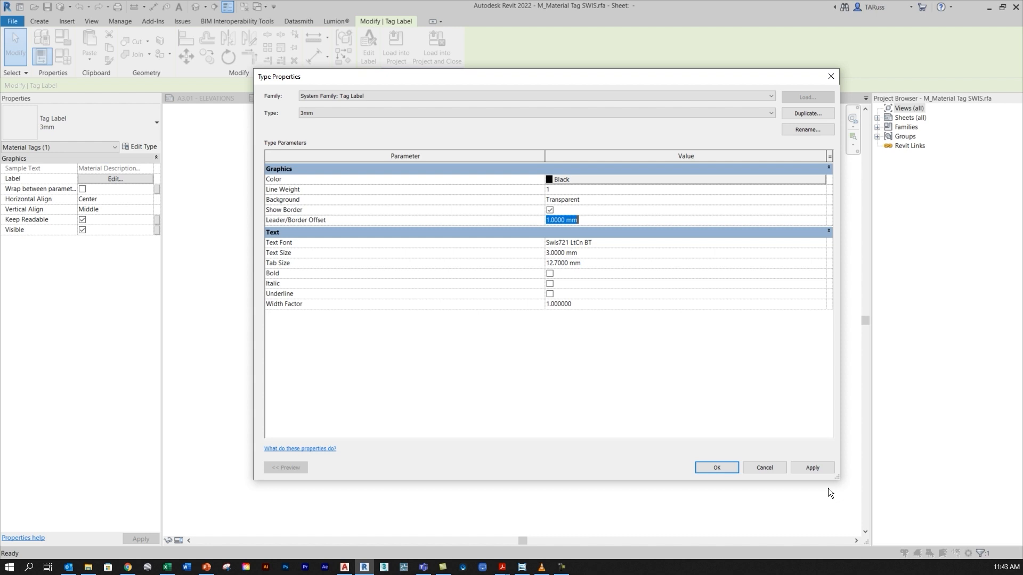
- Load the family into Material Tag Demo.rvt, overwriting the existing version and parameter values
click(715, 468)
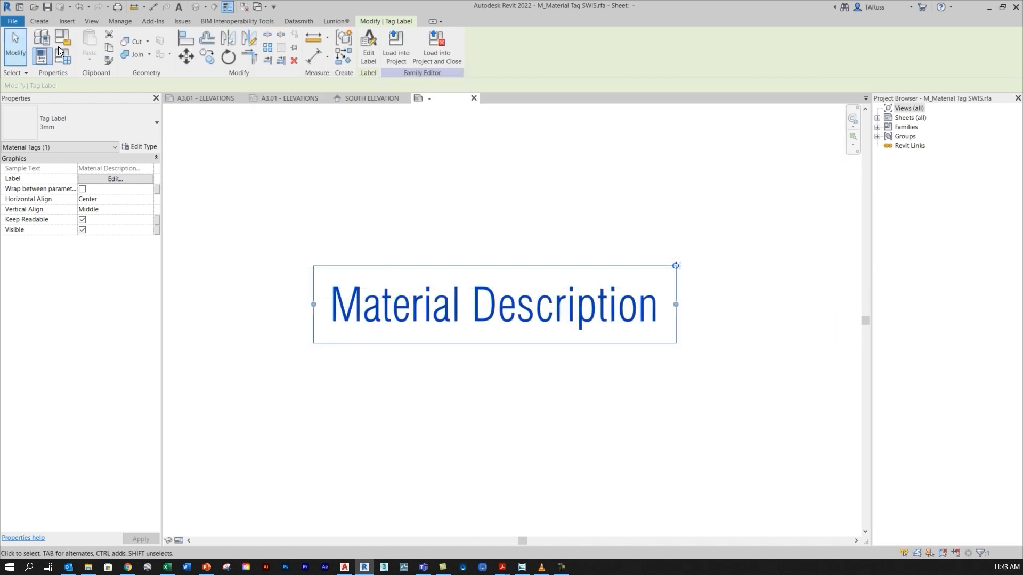
click(395, 47)
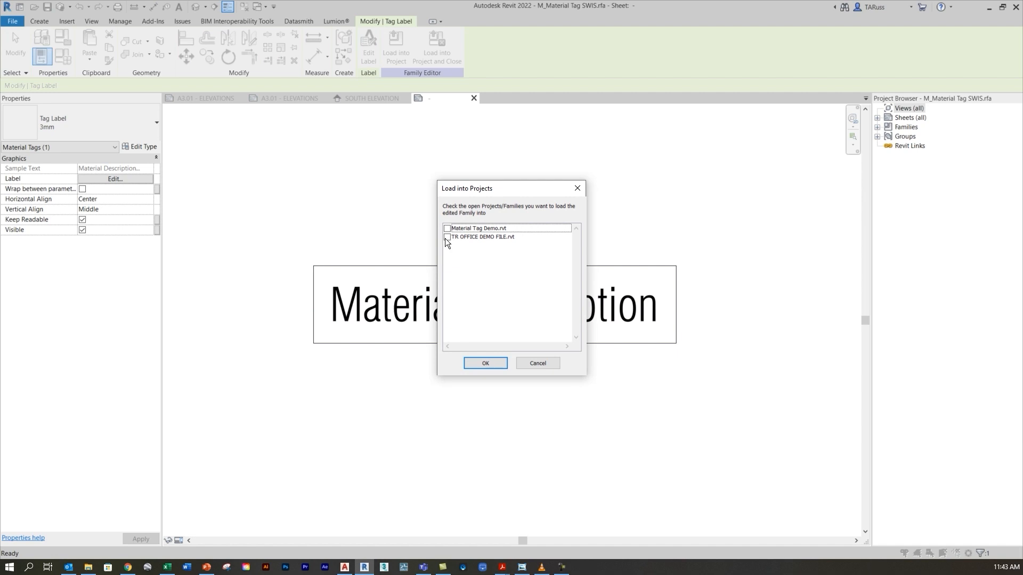
click(448, 229)
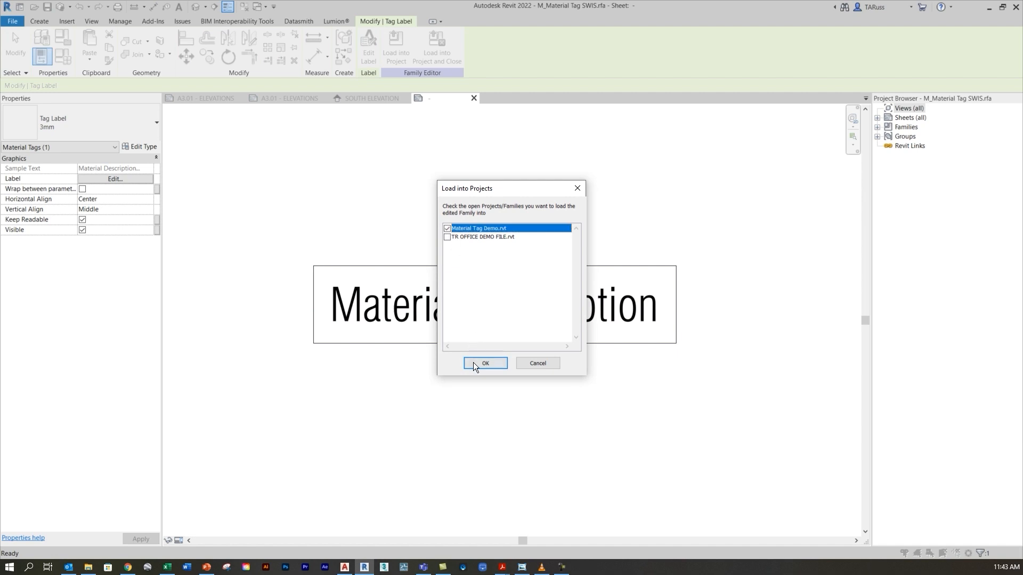
click(485, 363)
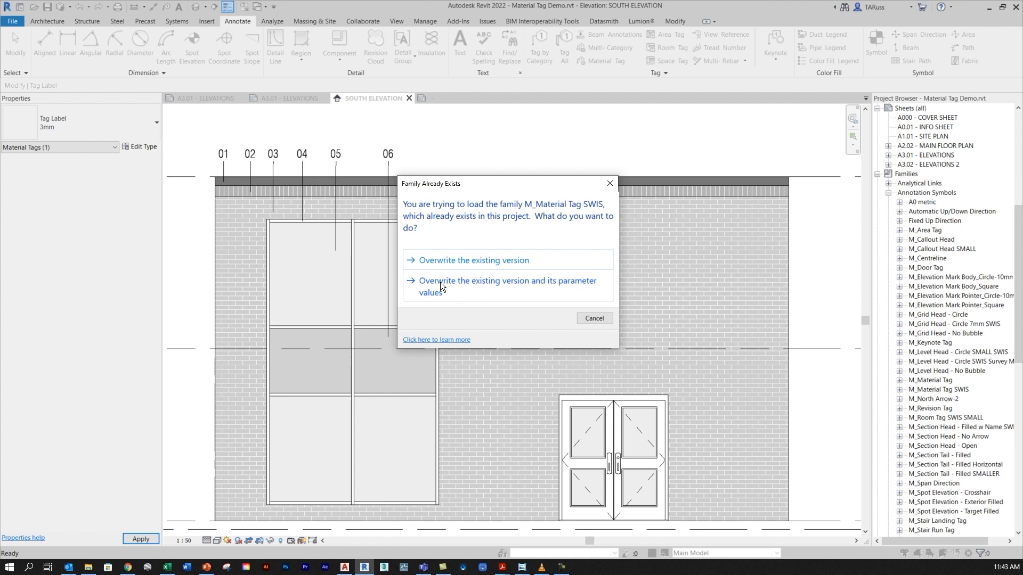
click(473, 260)
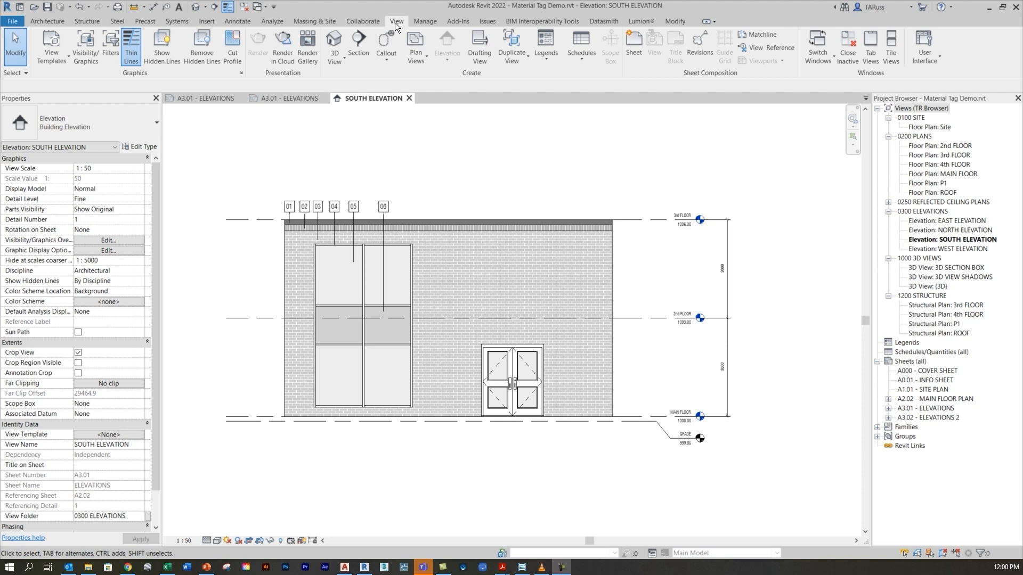
mouse_move(700, 88)
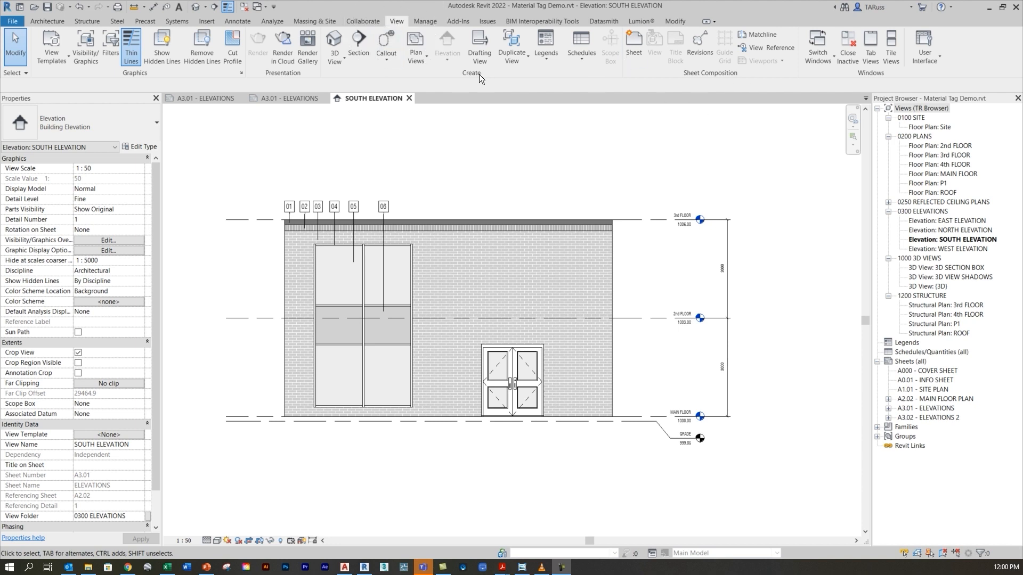
- Create a new Schedule/Quantities view using the <Multi-Category> category
click(580, 47)
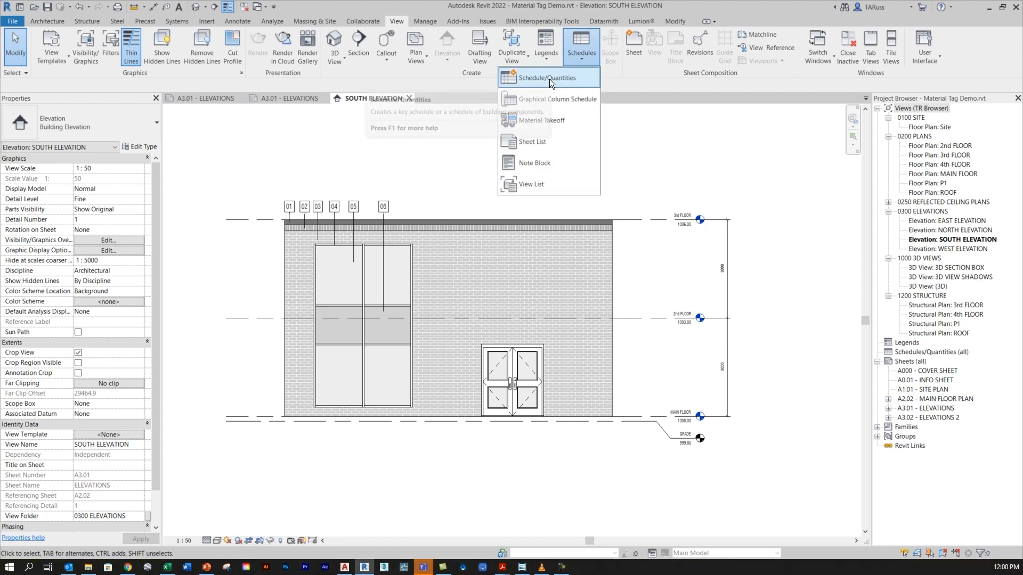
click(547, 78)
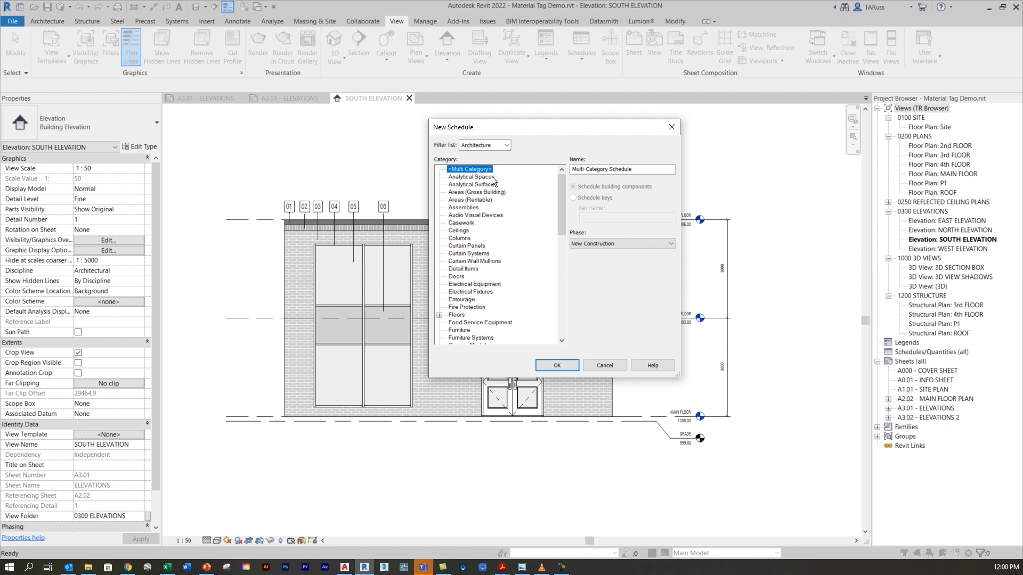
mouse_move(490, 180)
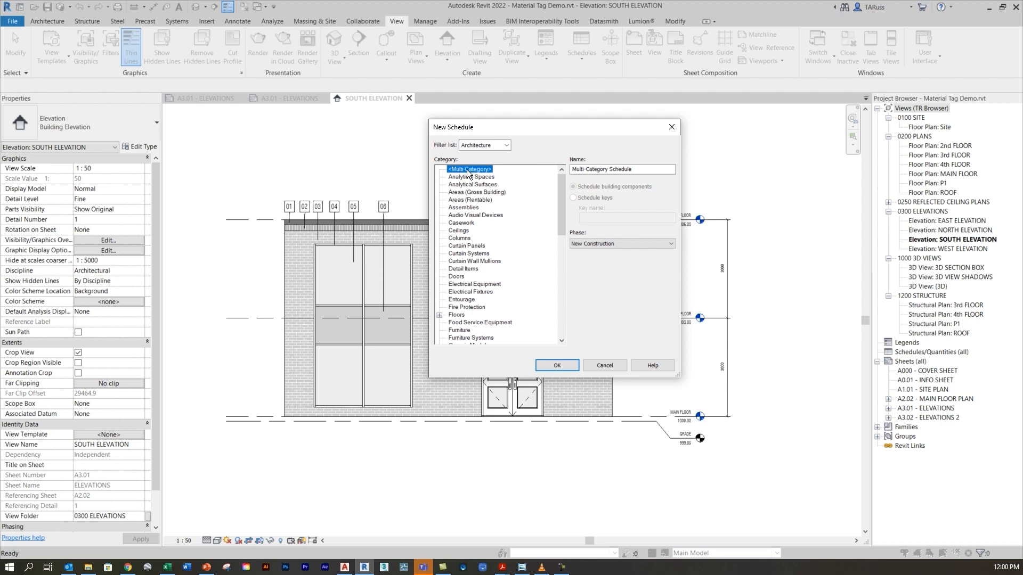
click(556, 364)
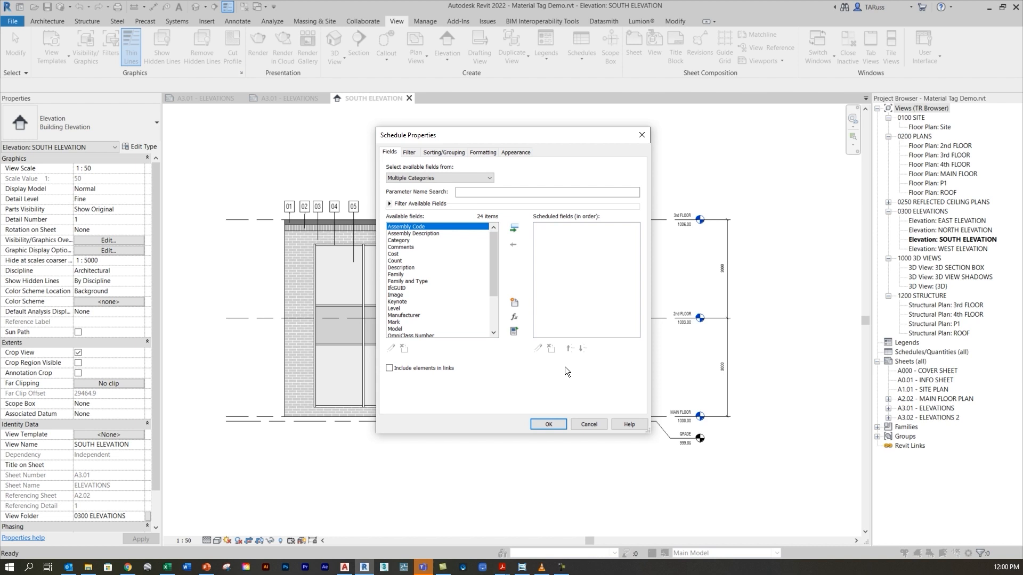
mouse_move(536, 322)
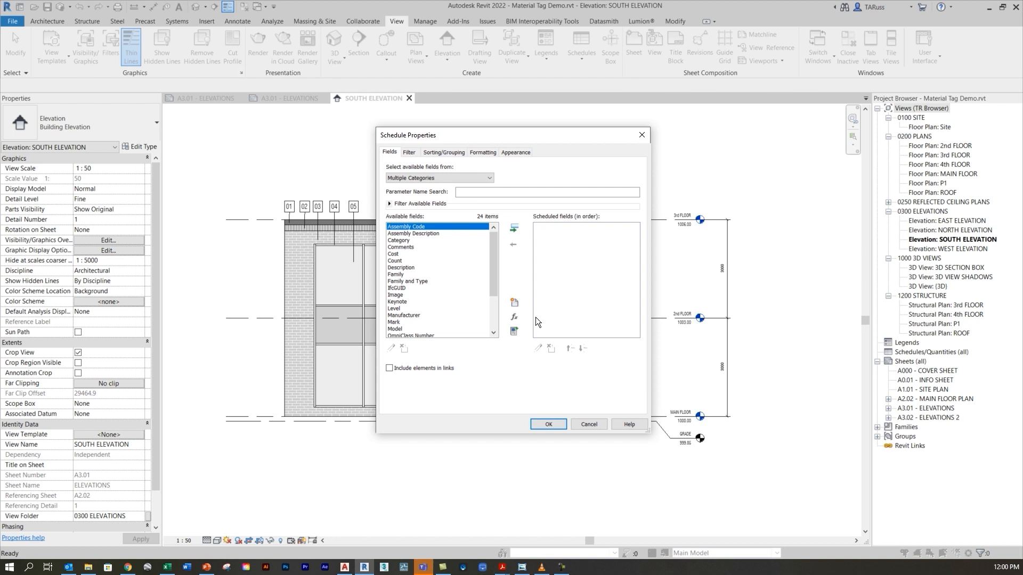
mouse_move(451, 264)
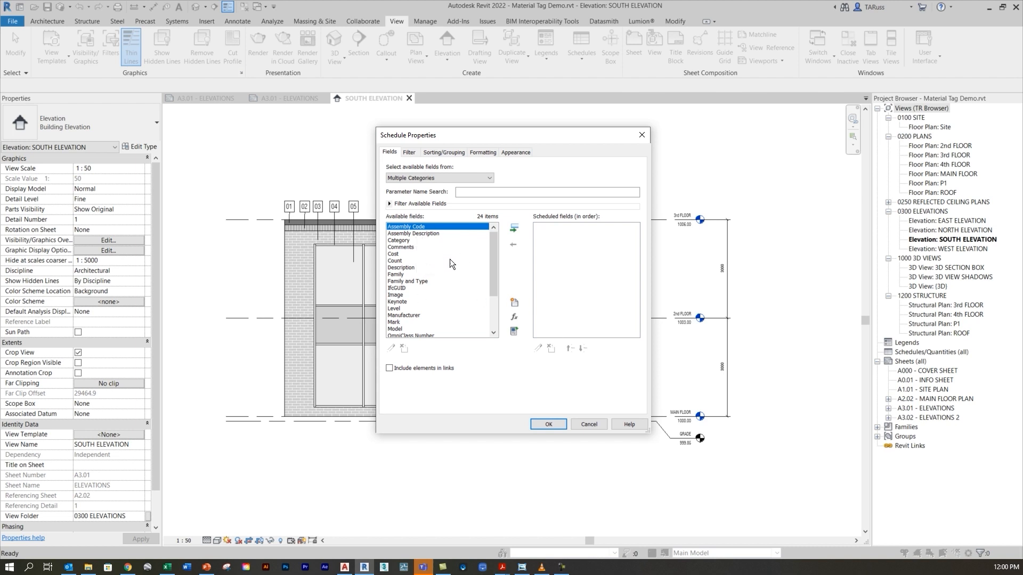
mouse_move(399, 247)
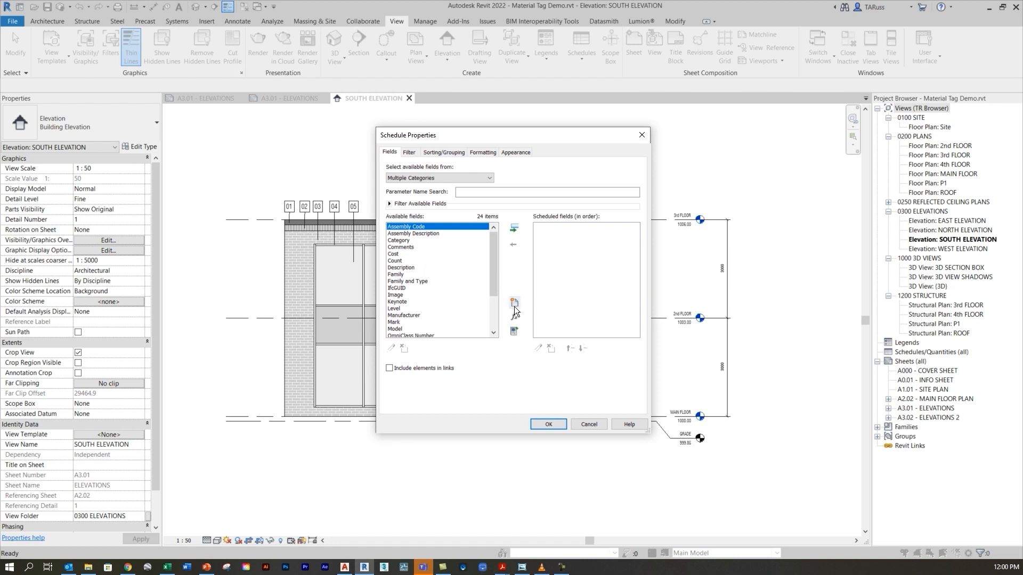
mouse_move(515, 302)
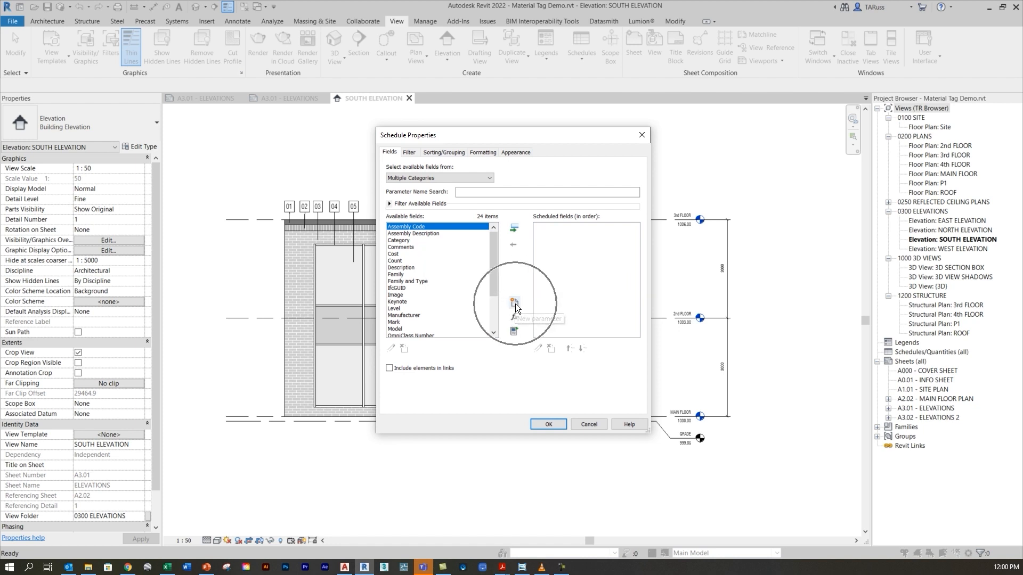
- Create a text parameter named MTL TAG applied to all categories
click(514, 302)
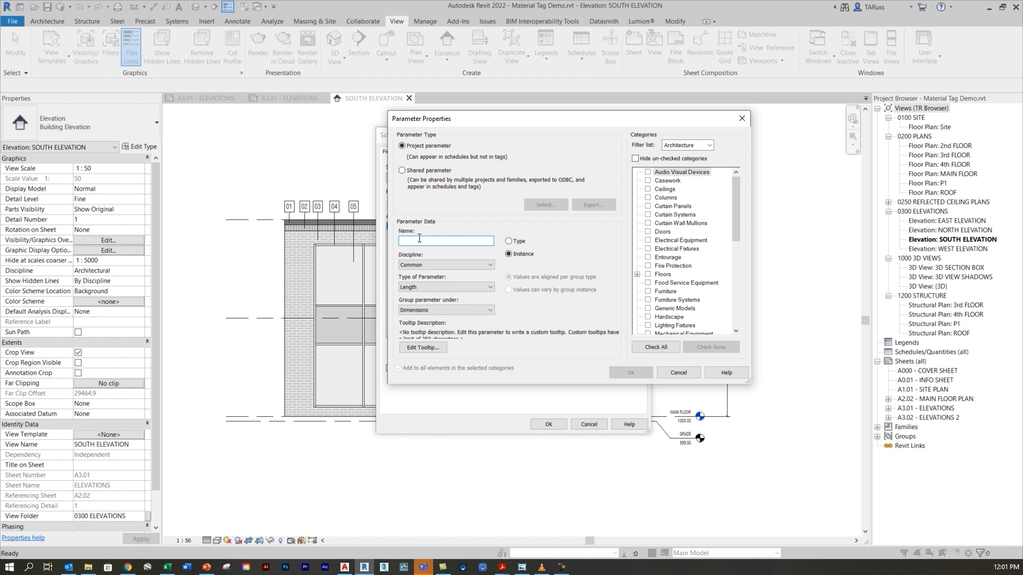
text(MTL)
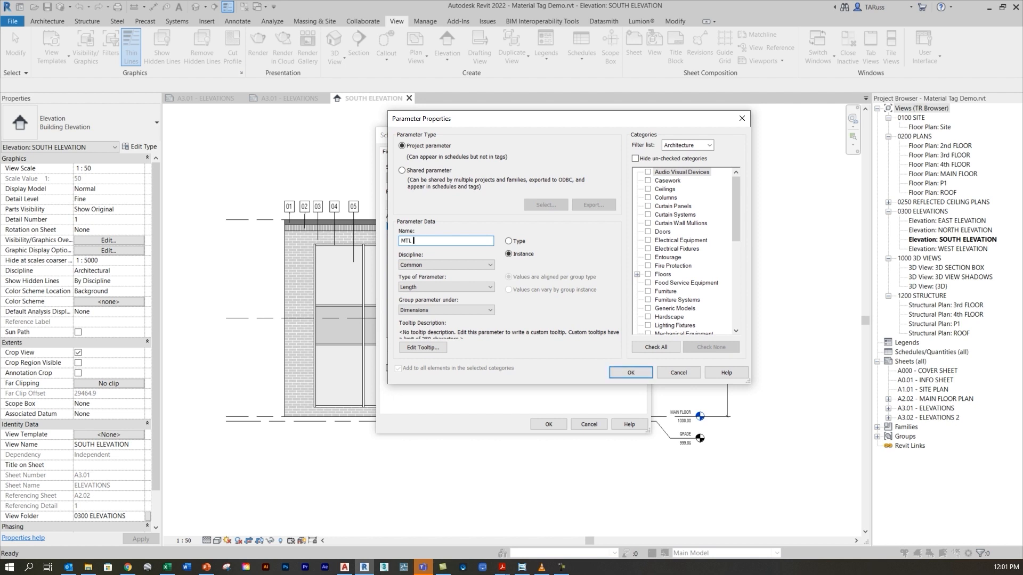
text(TAG)
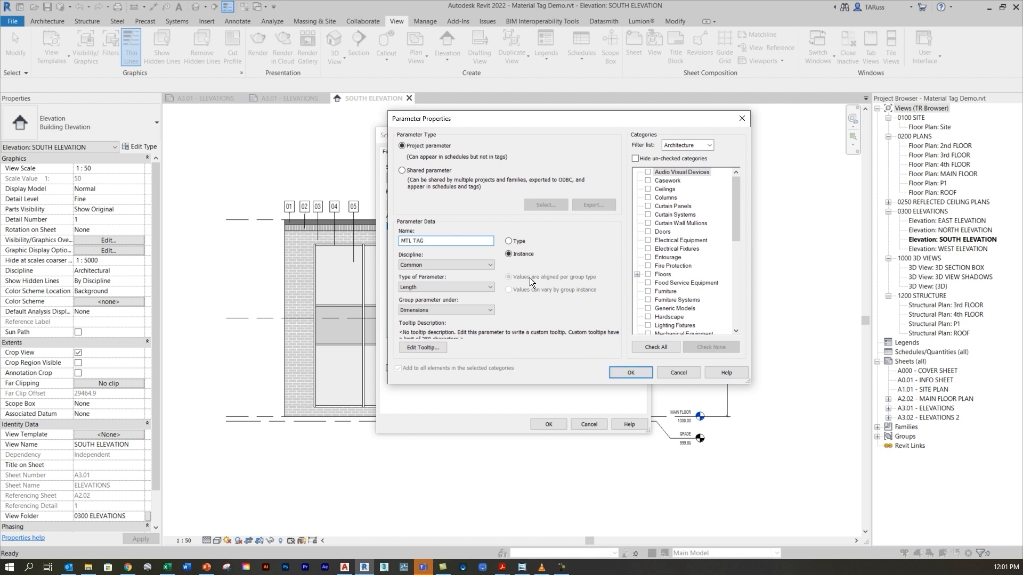
click(445, 287)
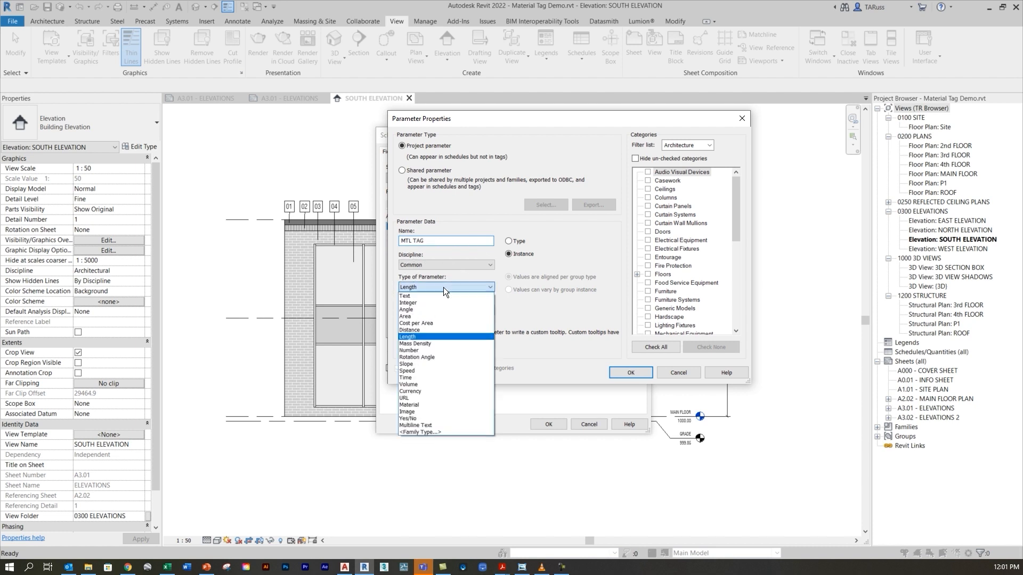
click(408, 295)
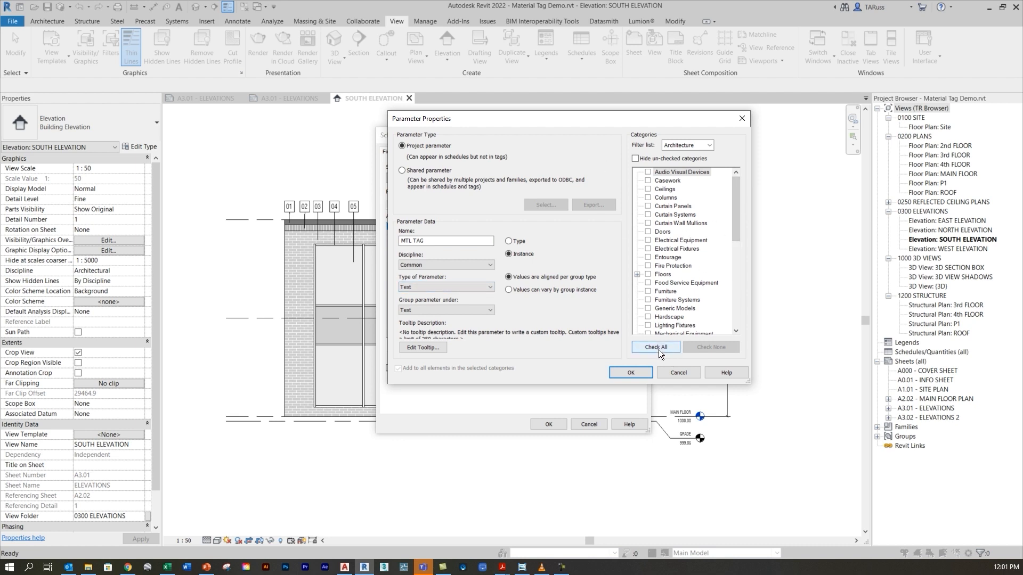
click(654, 346)
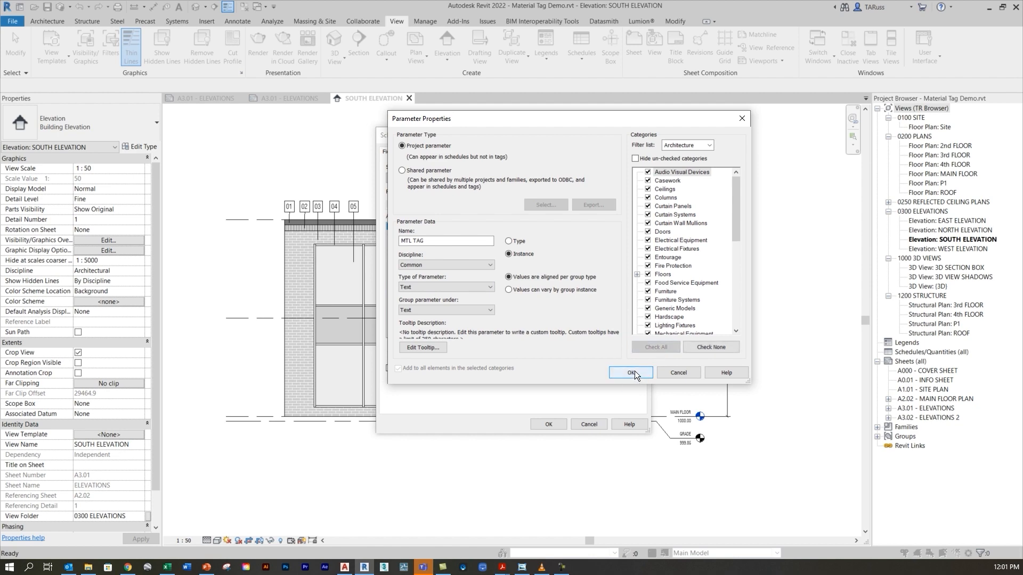
click(630, 372)
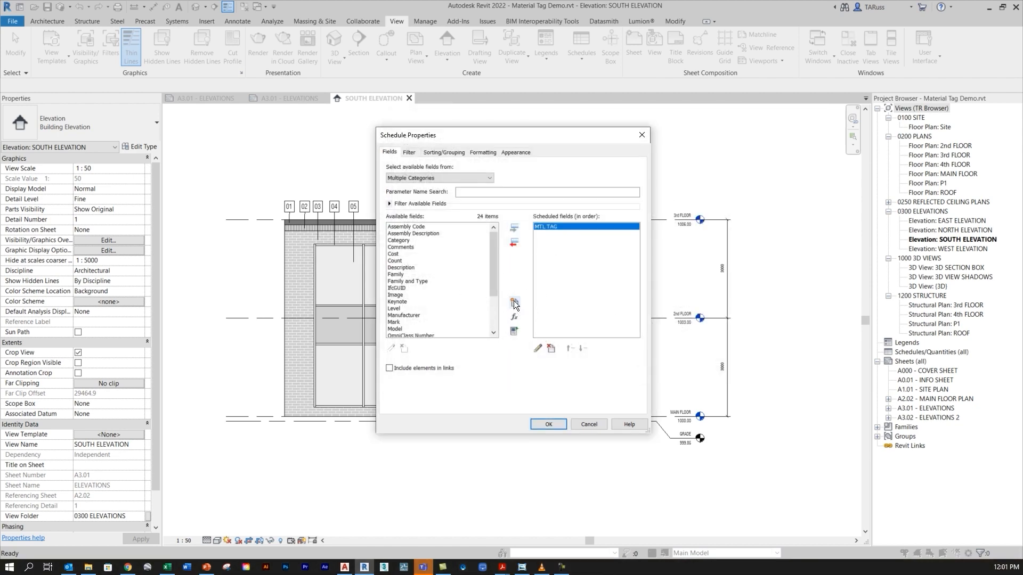
- Create a text parameter MATERIAL for all categories and open the two-column schedule
click(513, 302)
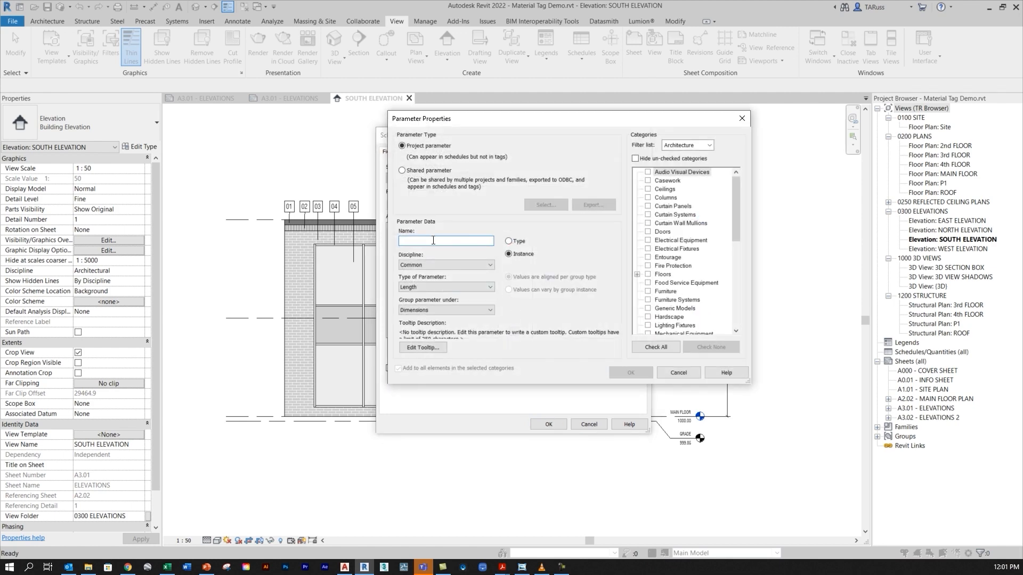
text(M)
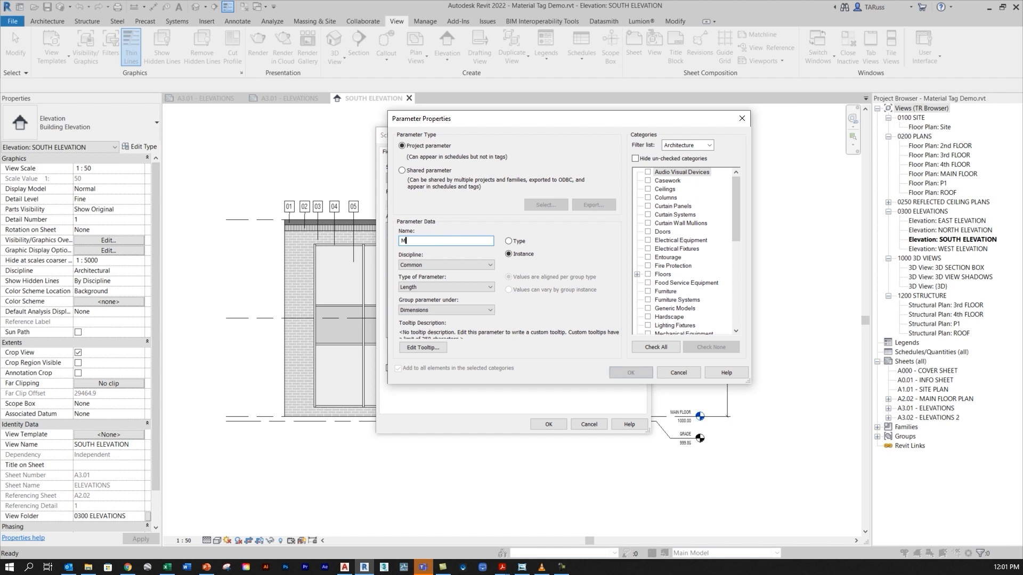
text(MATERIAL)
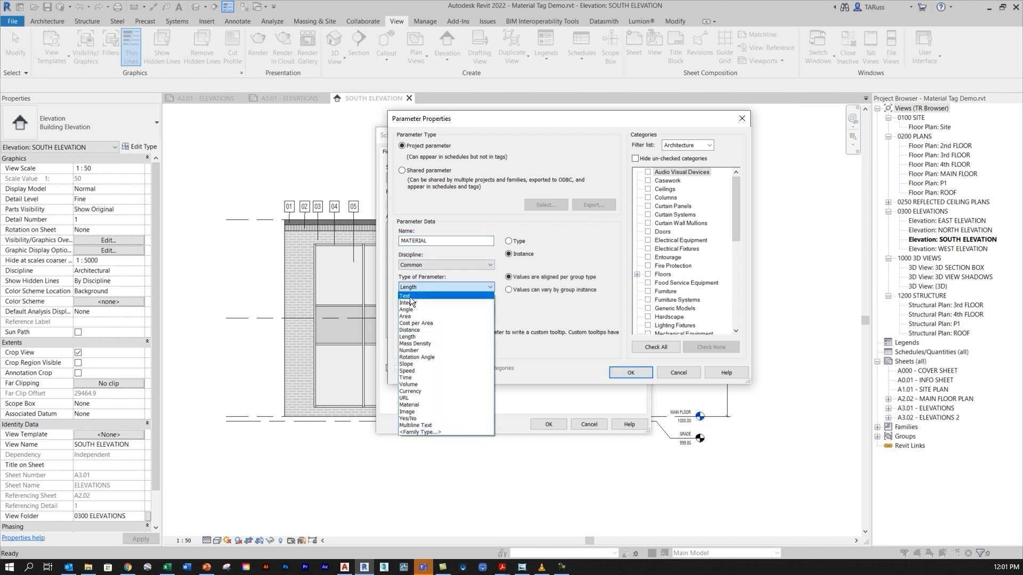
click(404, 296)
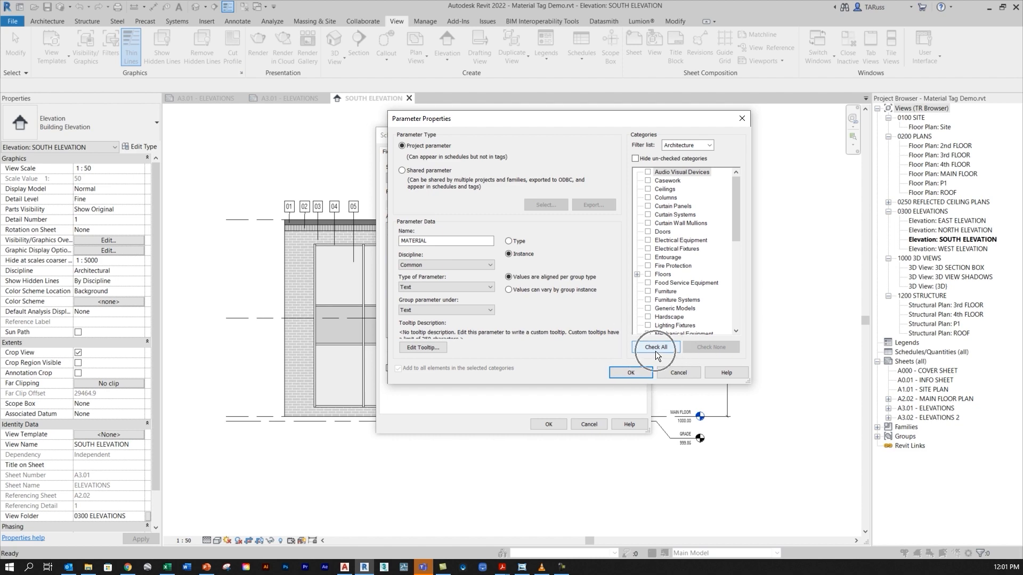
click(629, 372)
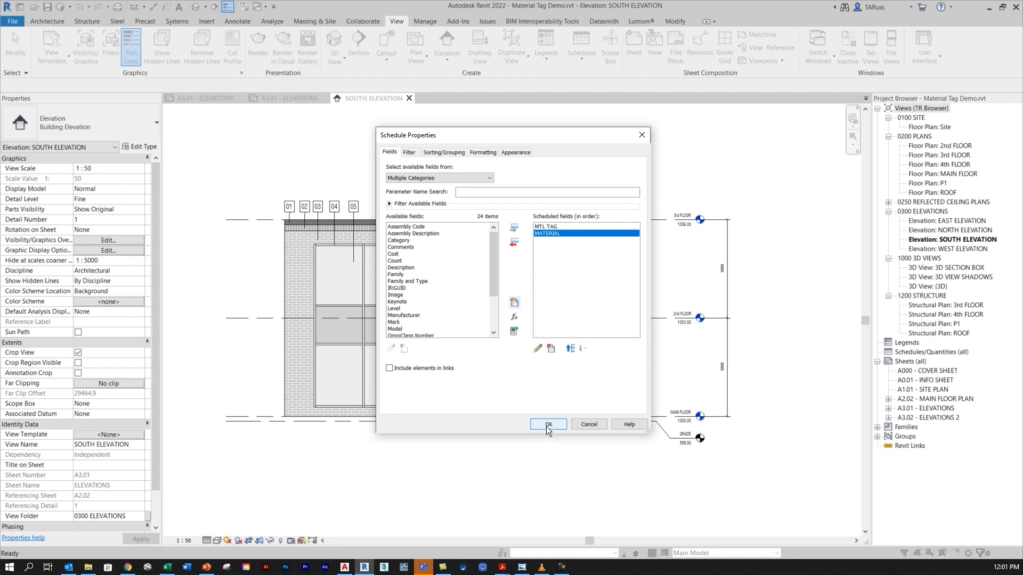
click(548, 424)
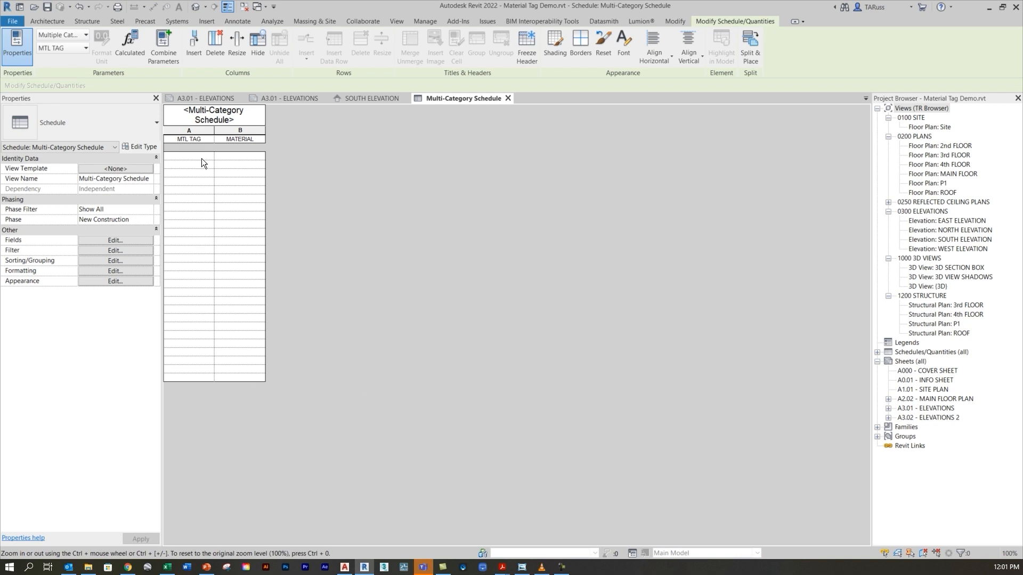
- Add the first schedule row with MTL TAG 01 and material METAL cap flashing
click(189, 156)
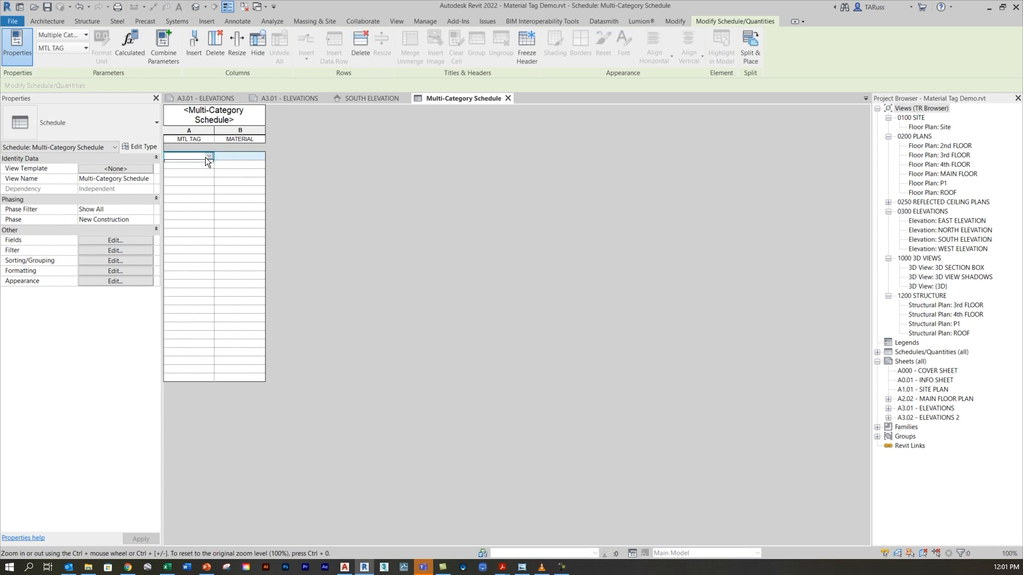
click(189, 156)
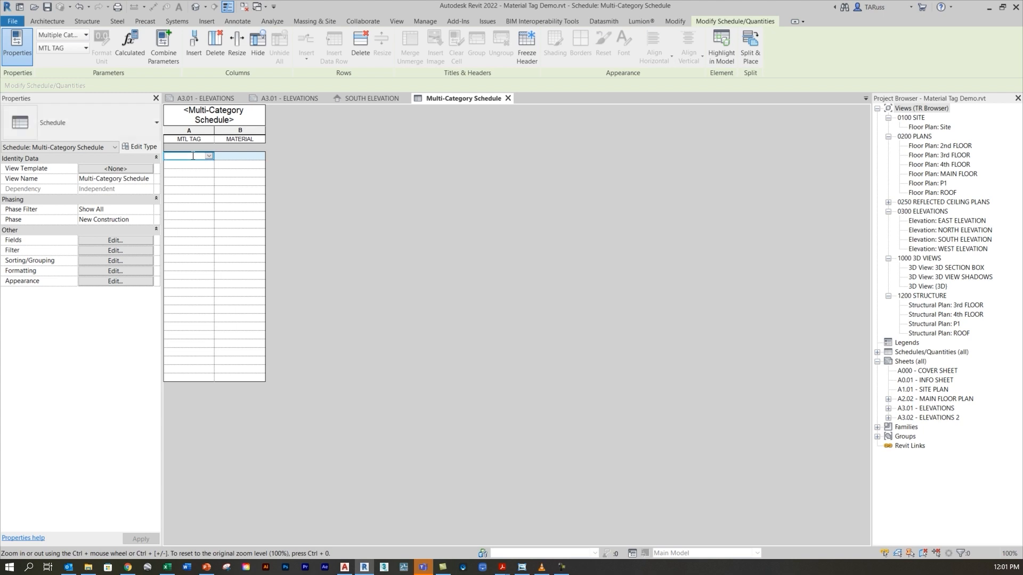
text(01)
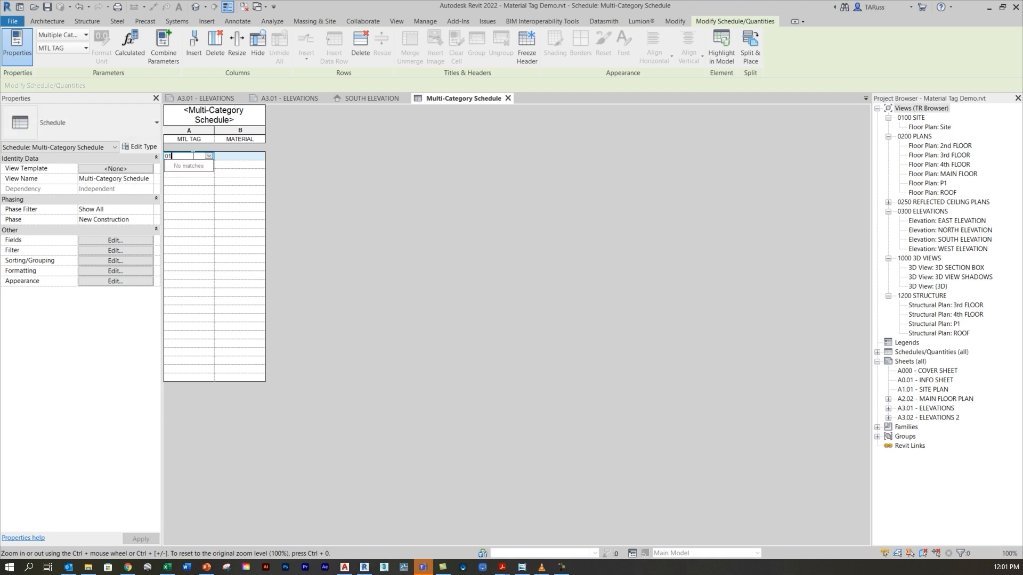
click(239, 156)
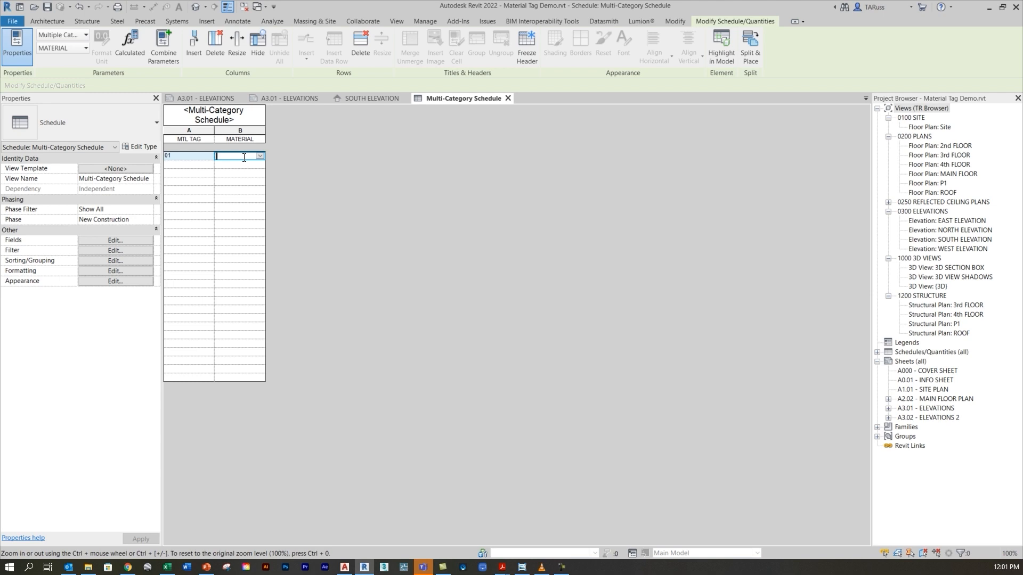
text(METAL CAP FLASHING)
text(ALUMINUM SPANDREL PANEL)
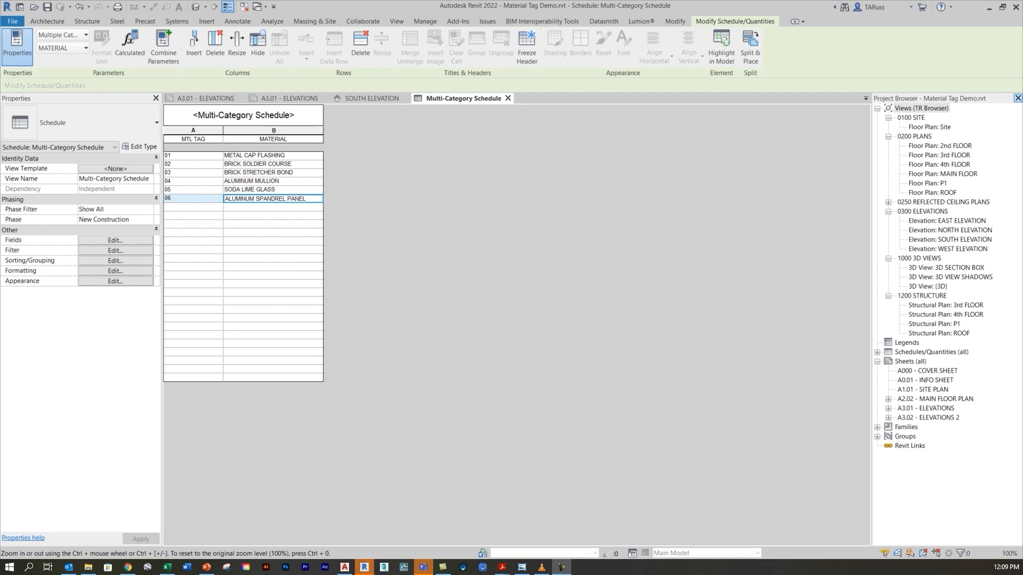
mouse_move(236, 216)
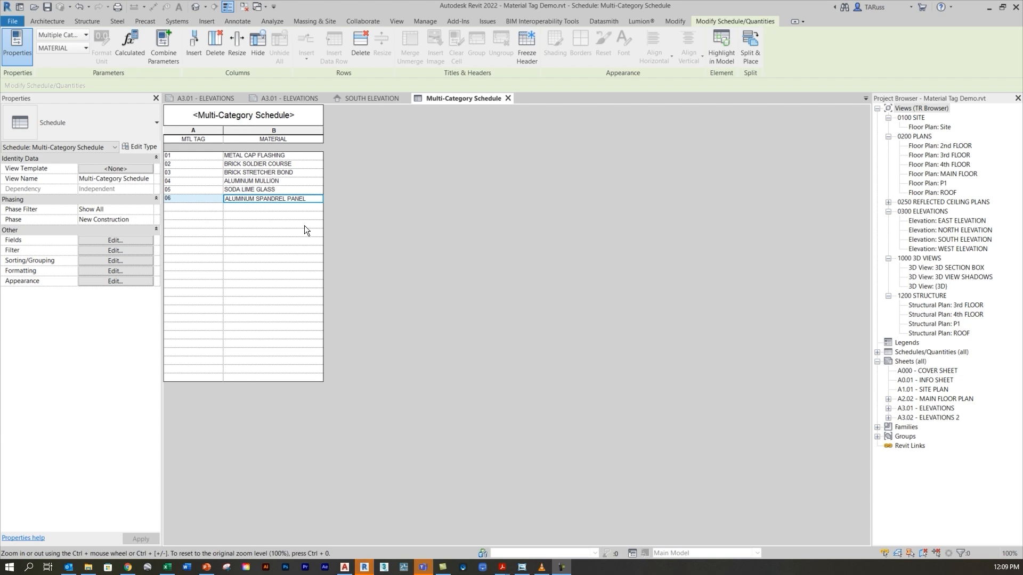
mouse_move(253, 285)
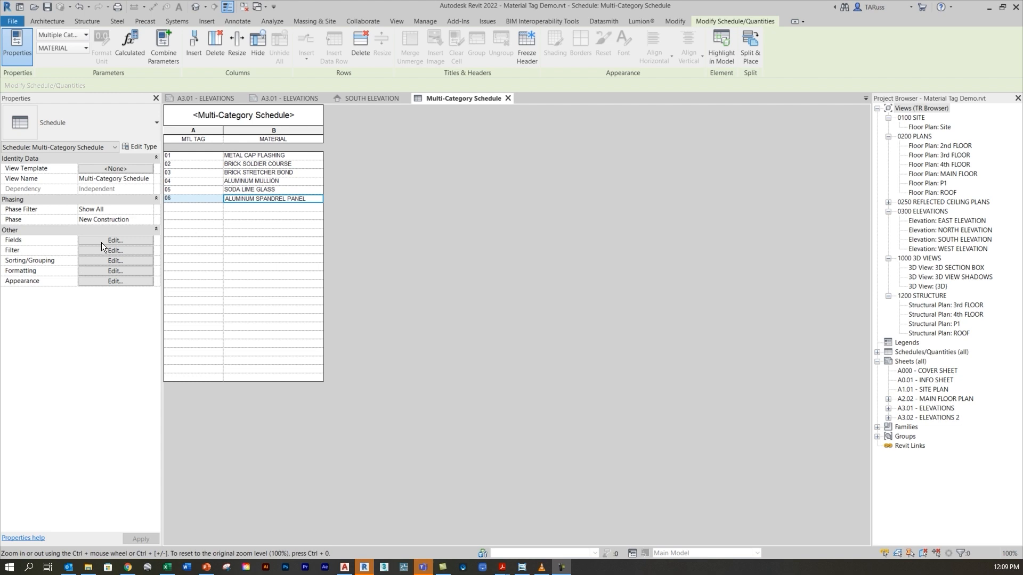
mouse_move(93, 255)
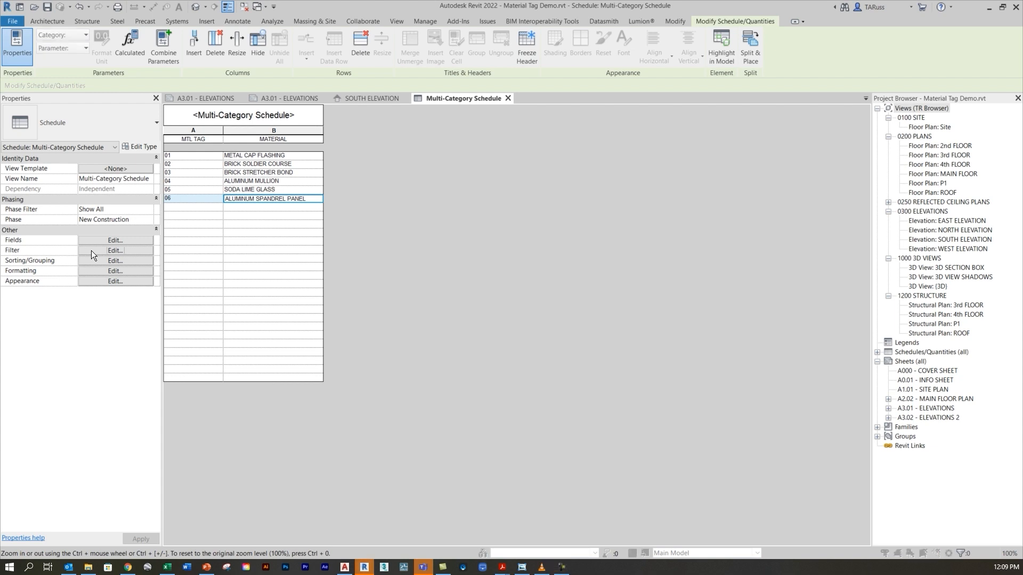
- Open the schedule properties and move to the Filter settings
click(115, 251)
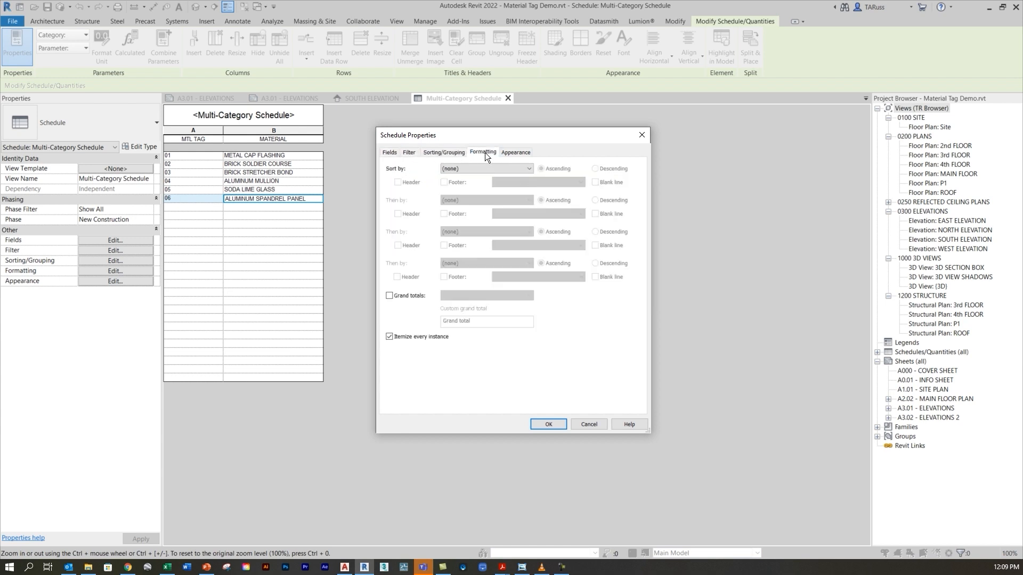
click(515, 152)
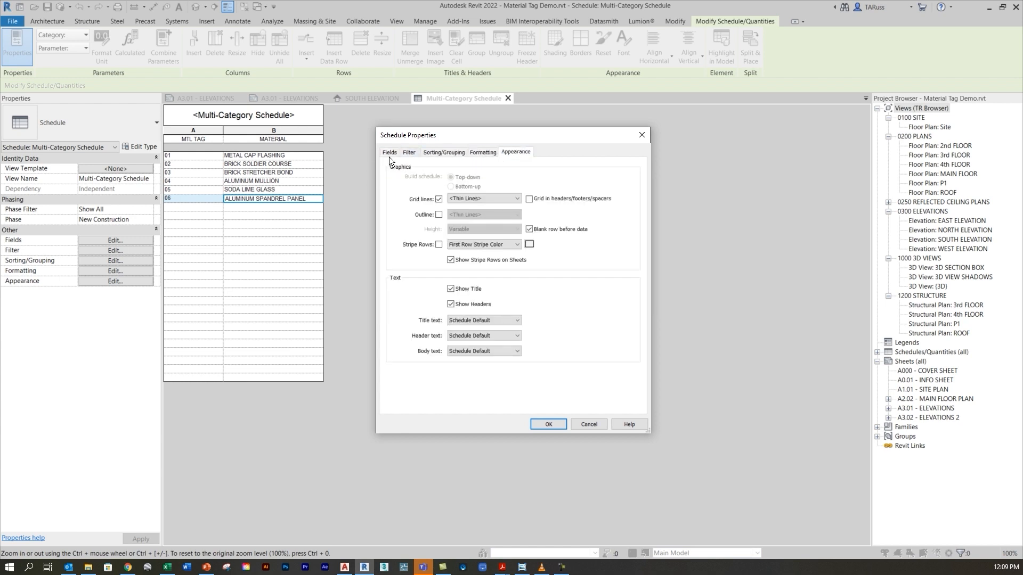
click(389, 151)
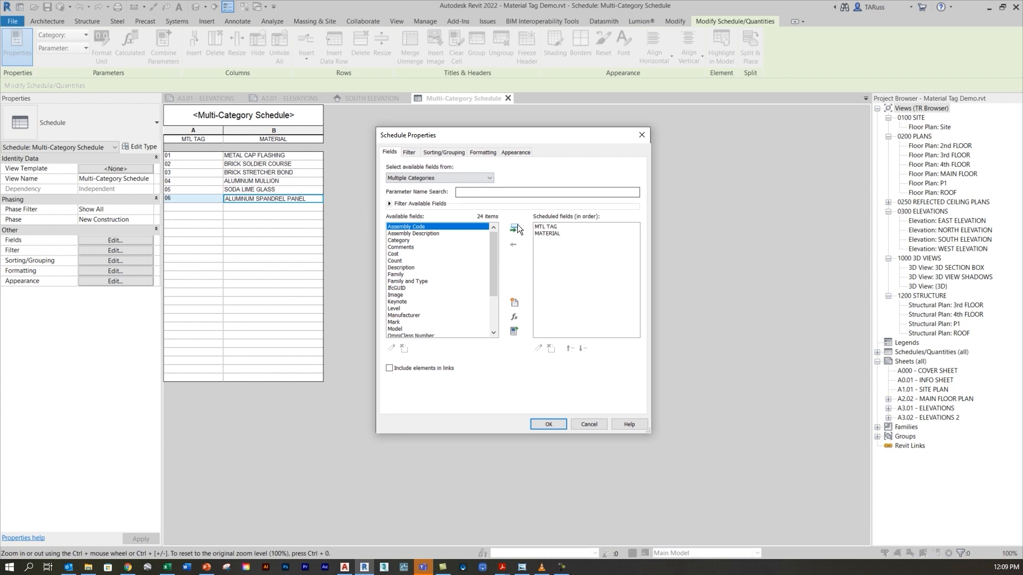
click(408, 151)
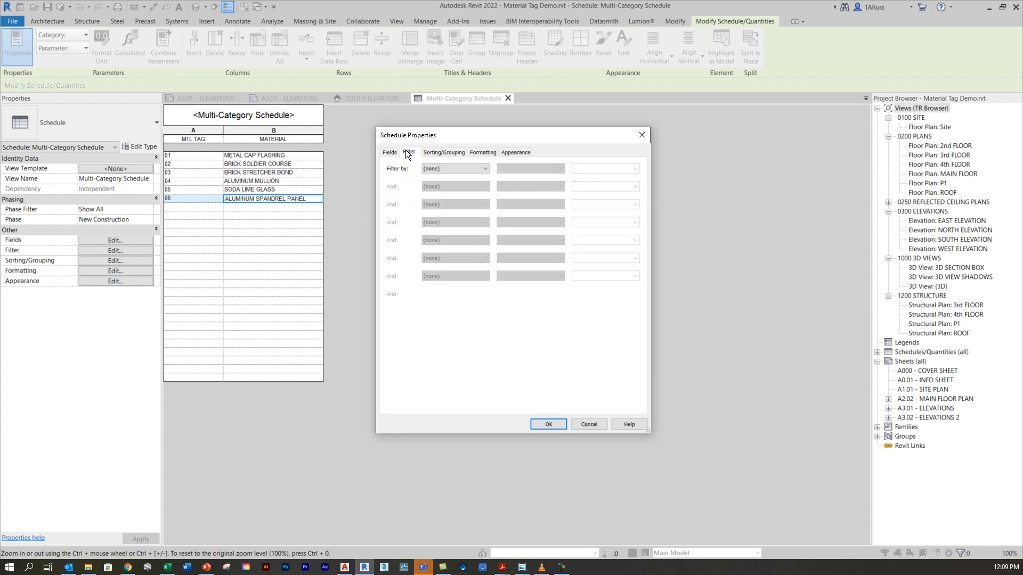
- Filter the schedule by MTL TAG 'has a value' and apply it
click(455, 169)
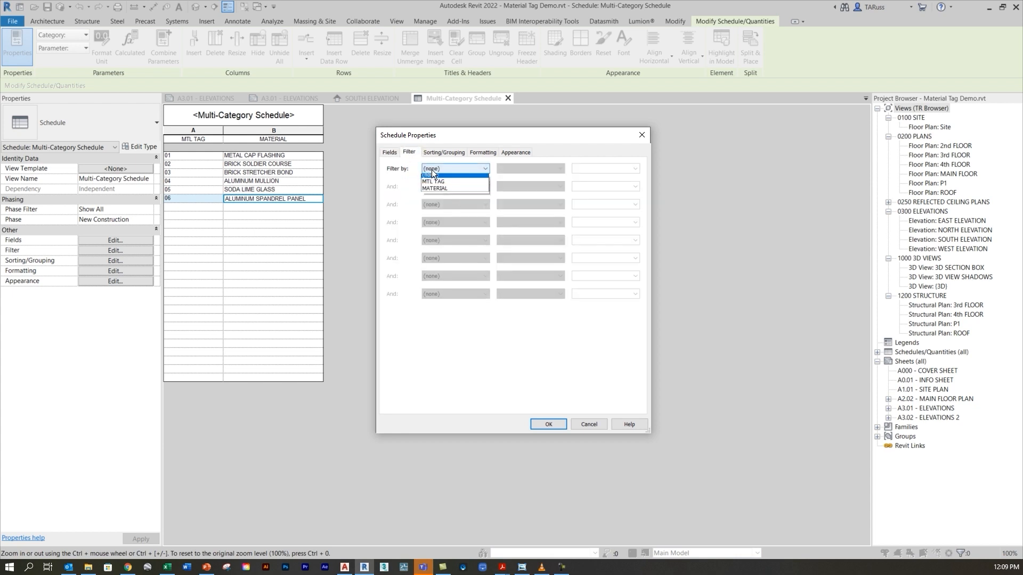
click(433, 181)
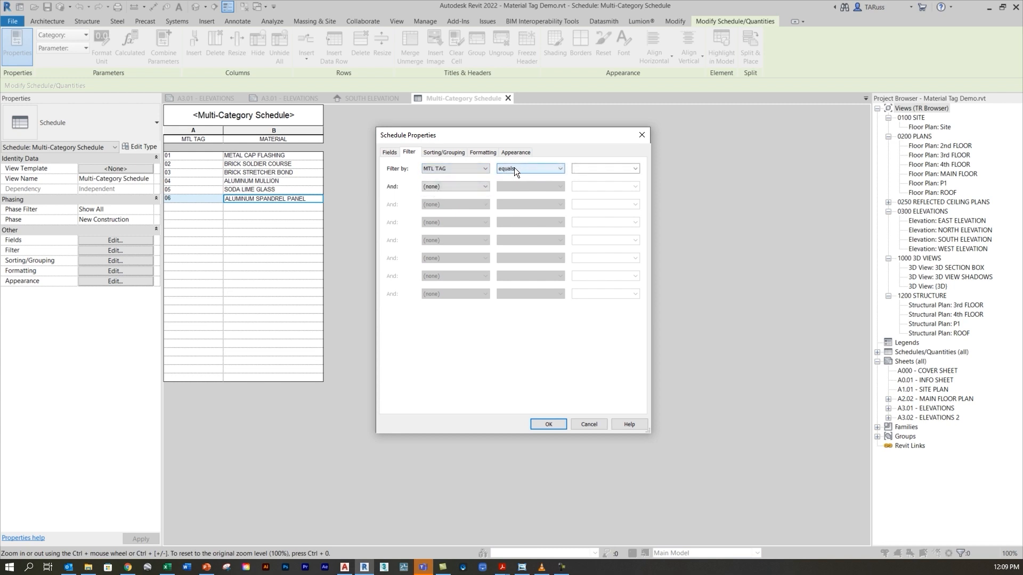
click(559, 169)
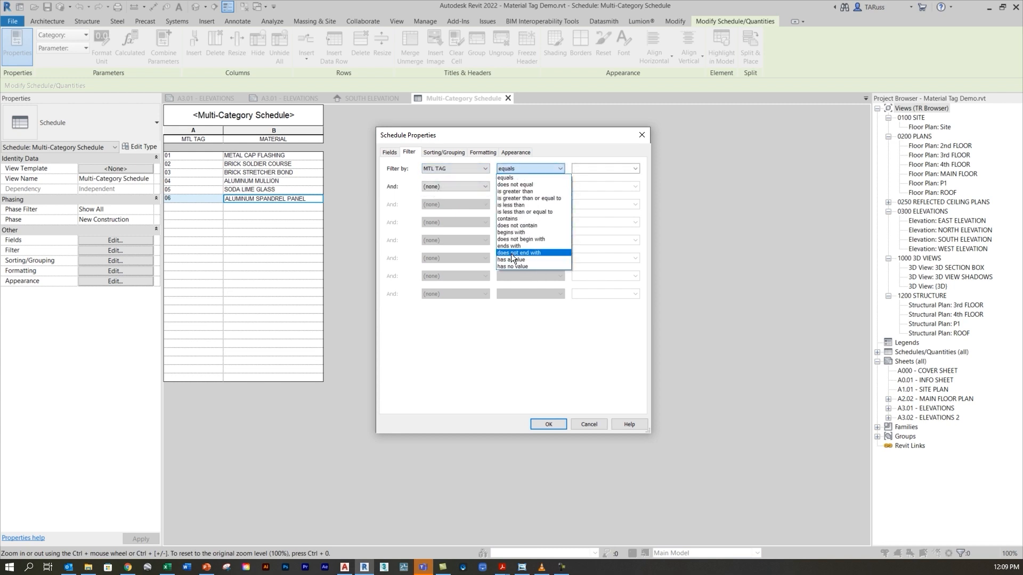
click(515, 259)
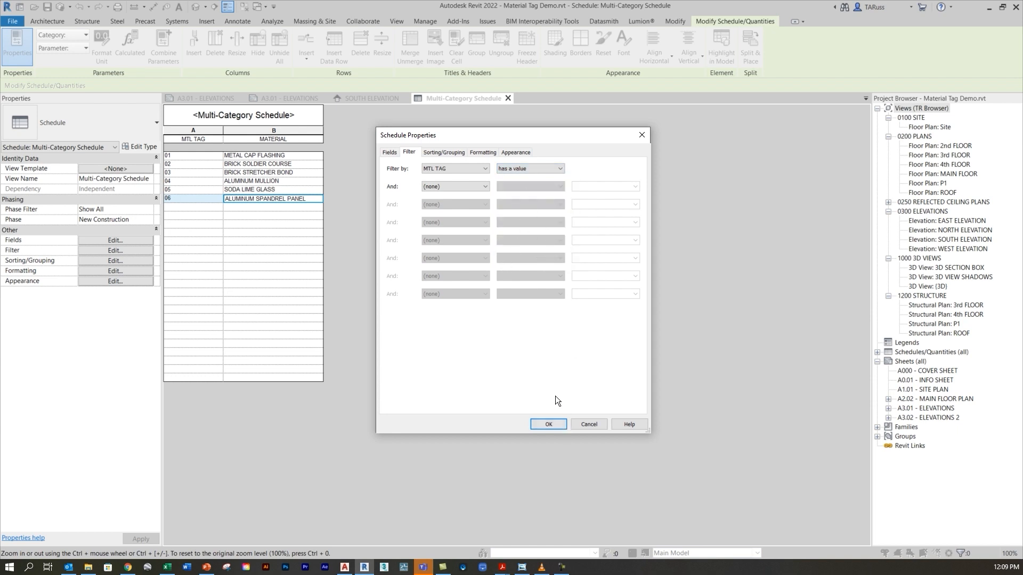
click(547, 424)
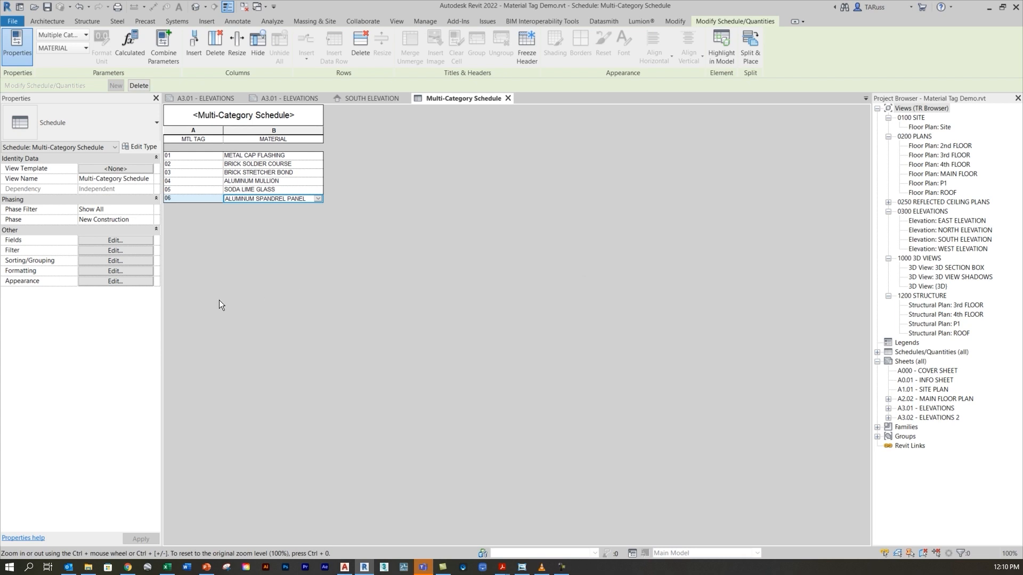
mouse_move(90, 263)
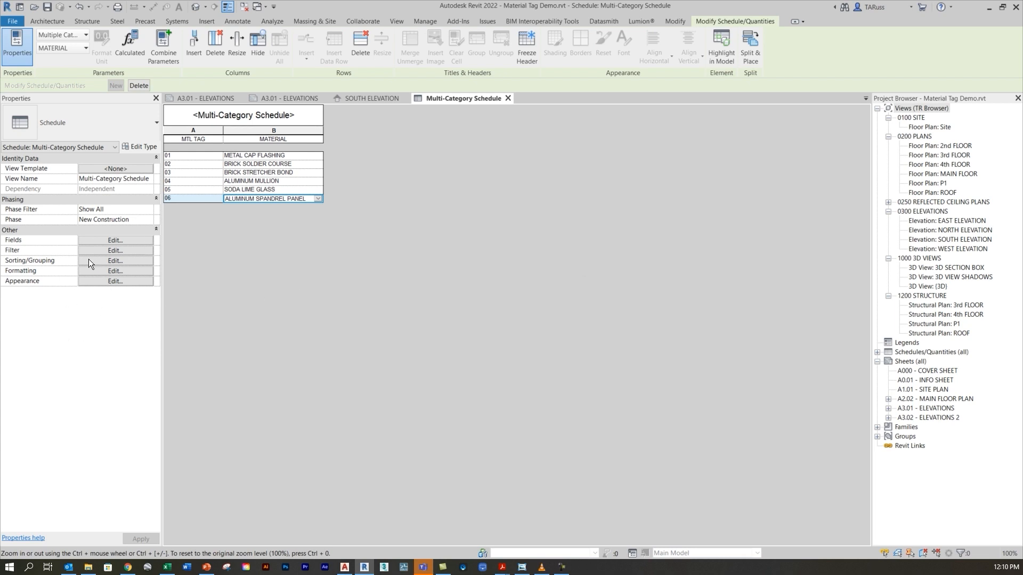
- Sort rows by MTL TAG ascending and center the MTL TAG column alignment
click(115, 260)
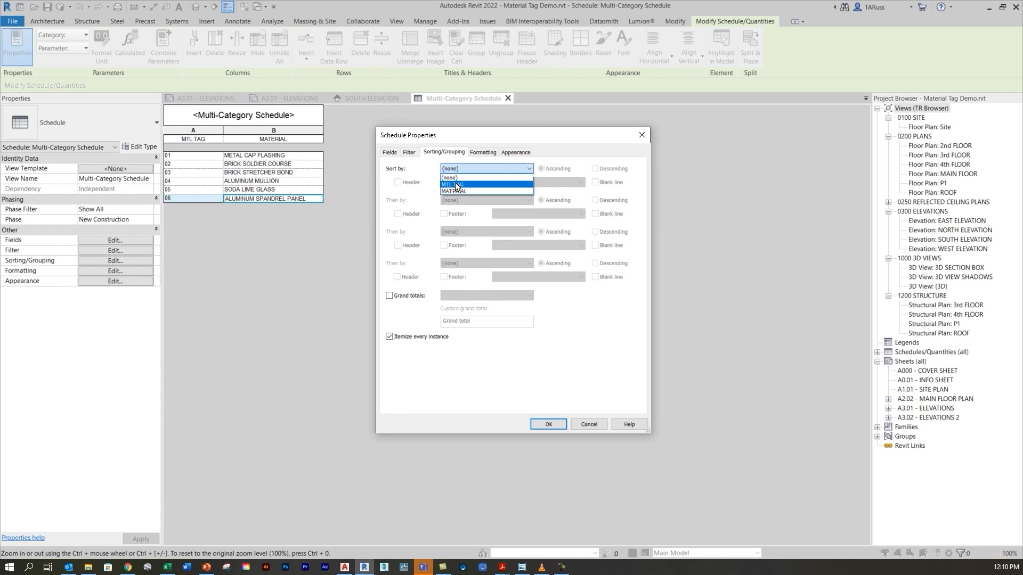
click(453, 183)
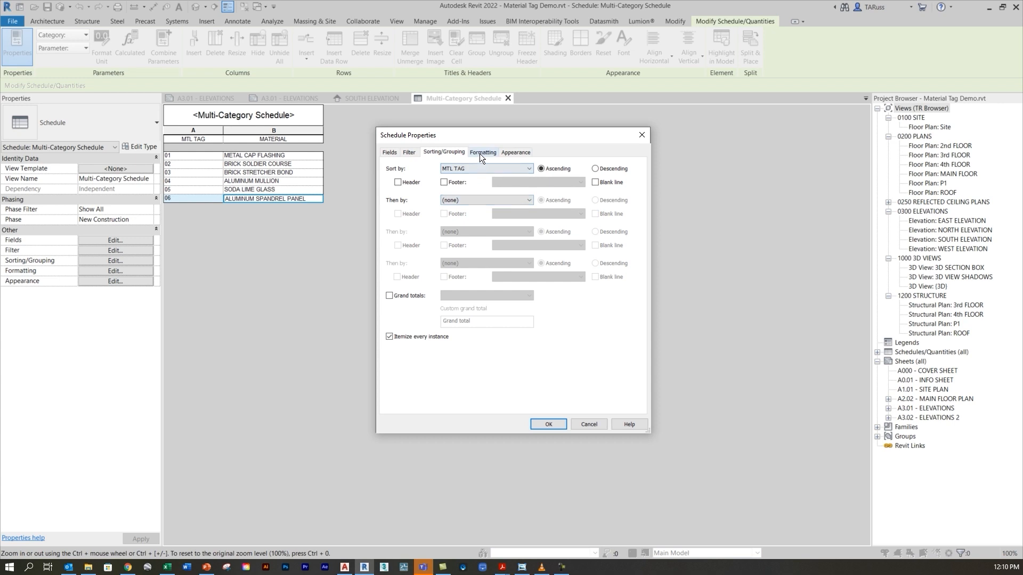
click(482, 152)
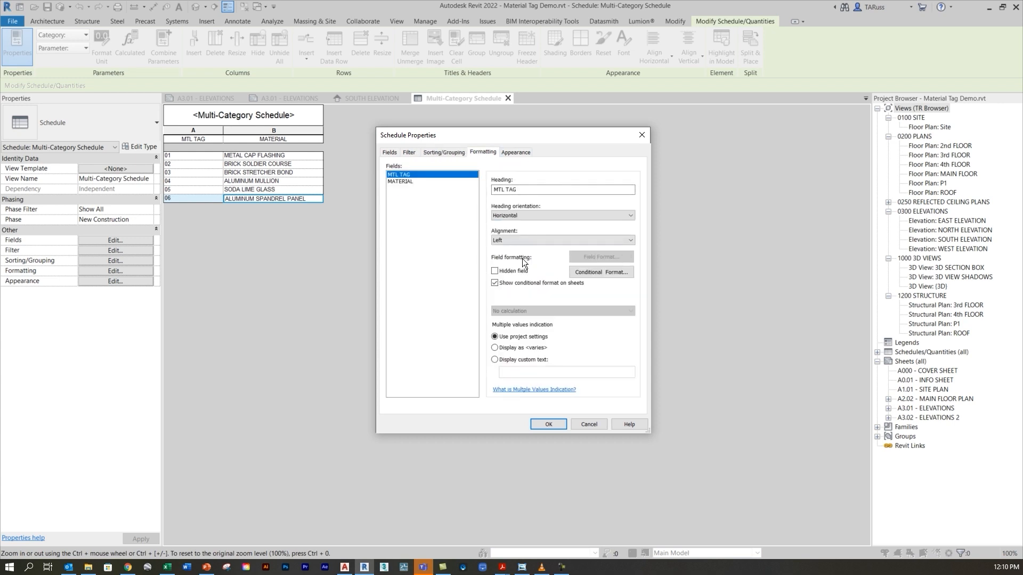
click(400, 182)
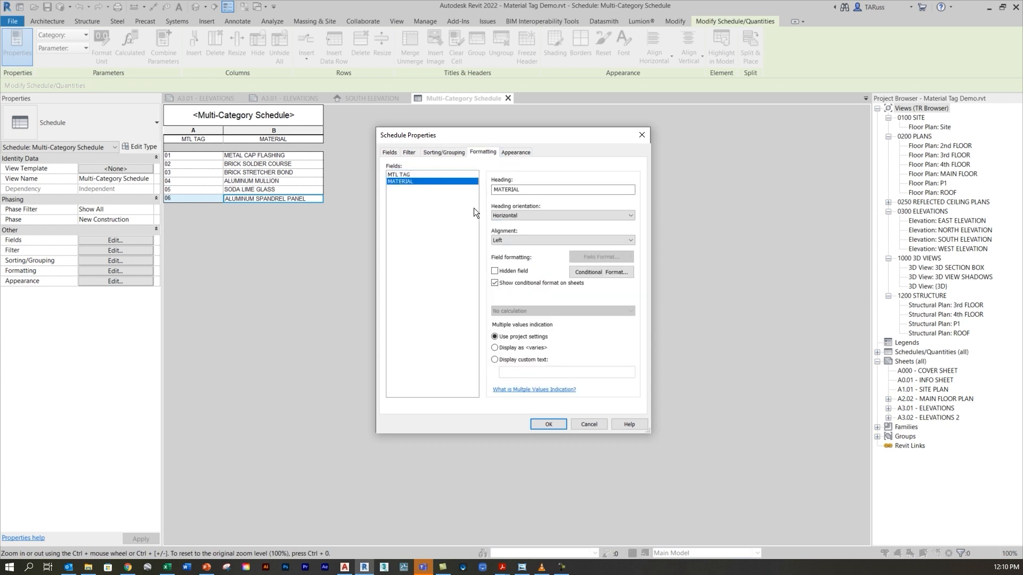
mouse_move(438, 195)
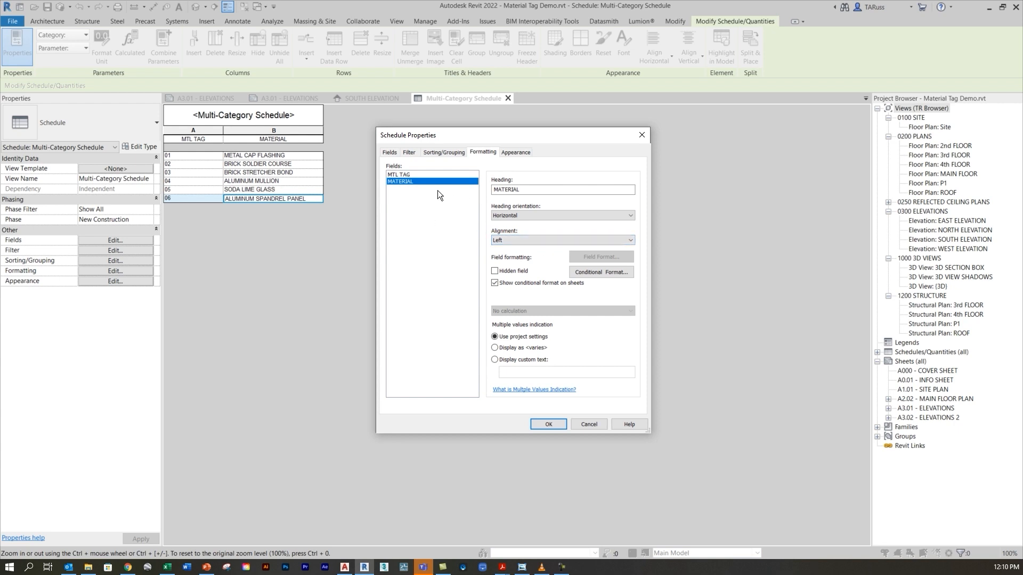
click(399, 174)
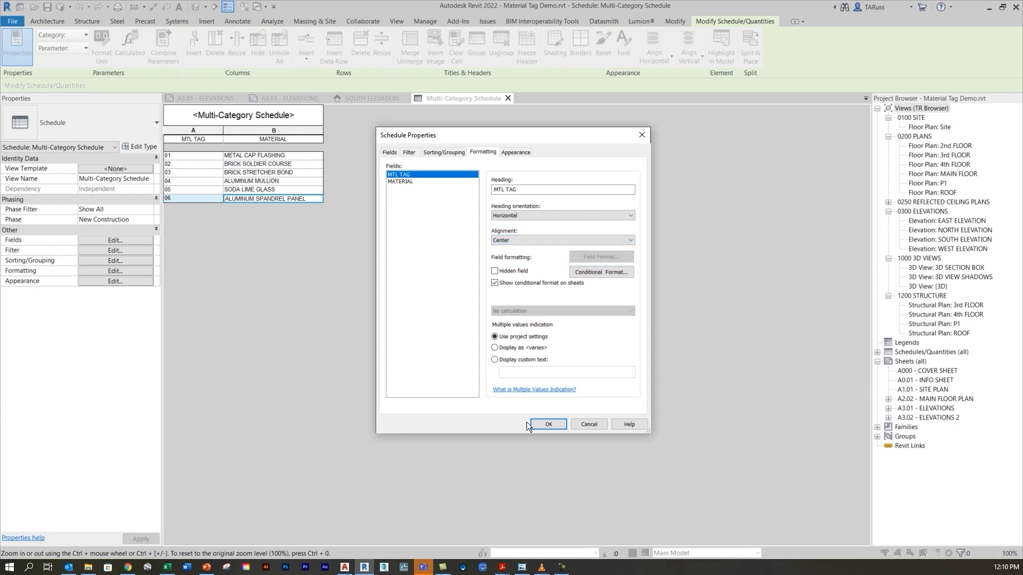
click(547, 424)
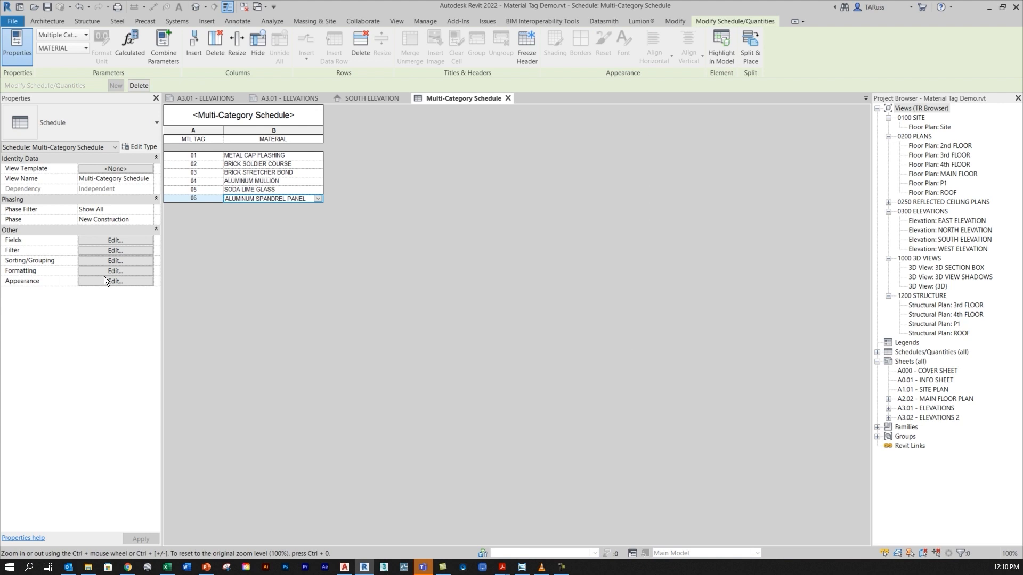
- Set title text to 4mm SWIS, header to 3.5mm SWIS, body to 2.5mm SWIS
click(115, 280)
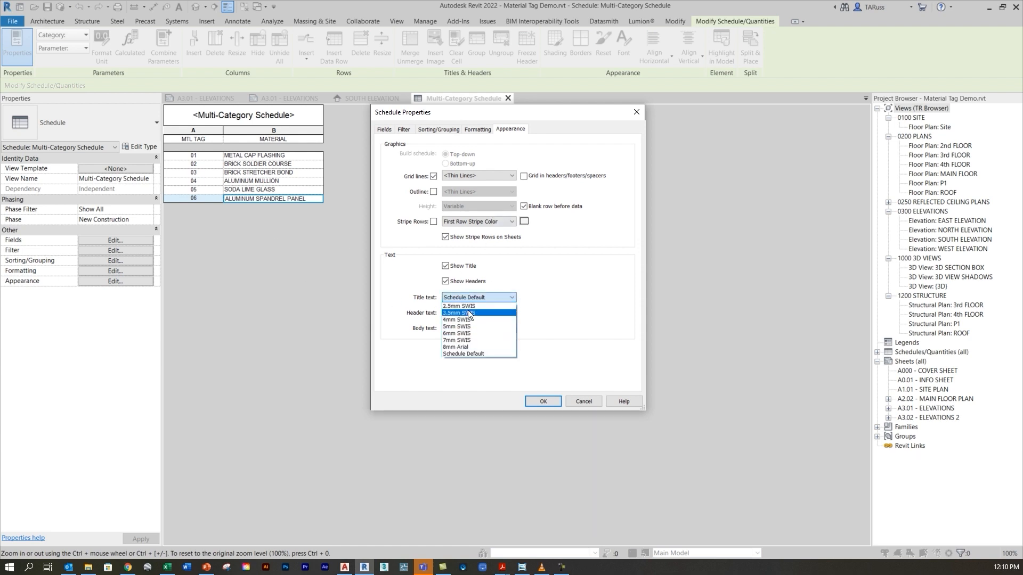
click(456, 320)
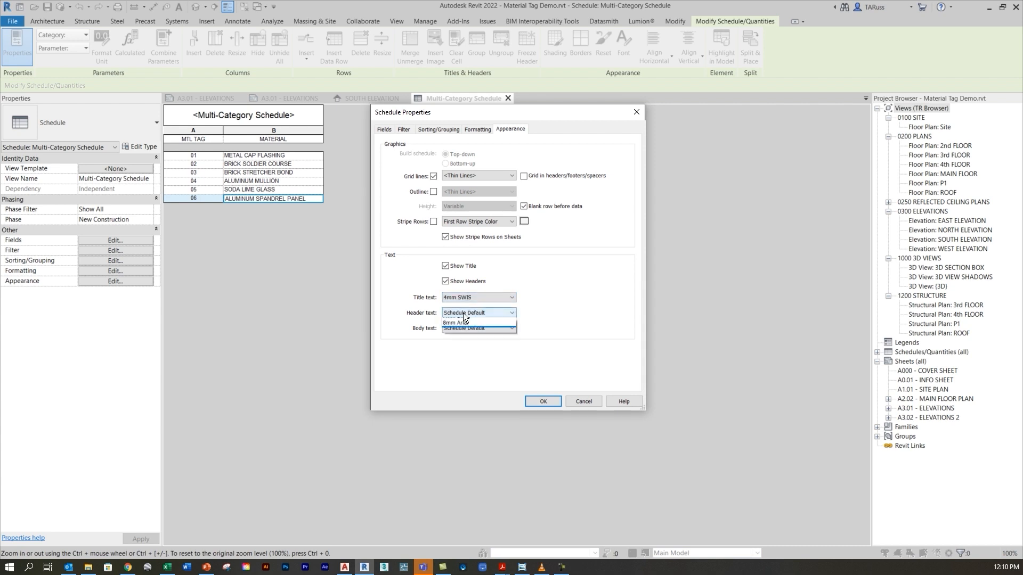
click(463, 322)
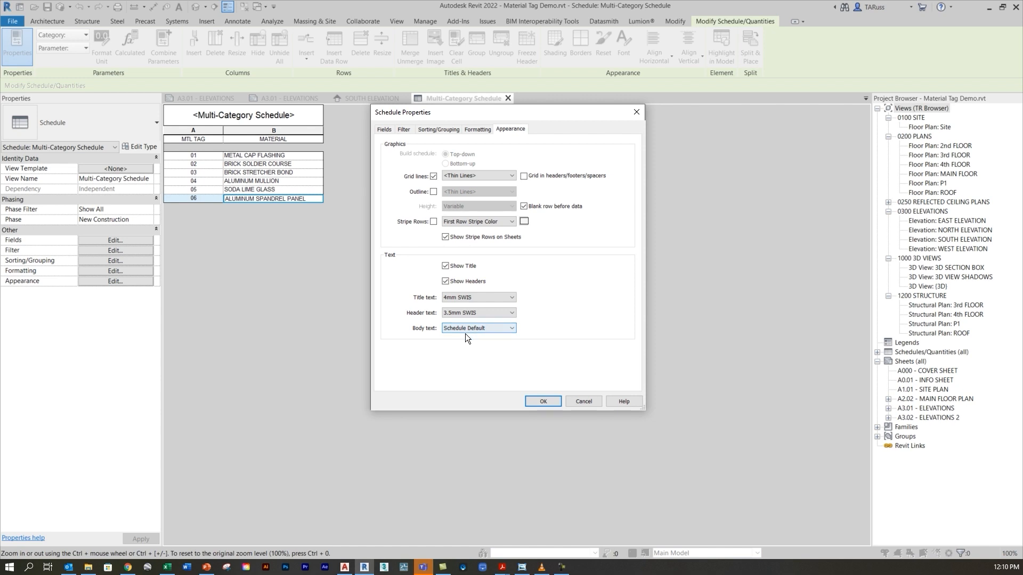
click(511, 328)
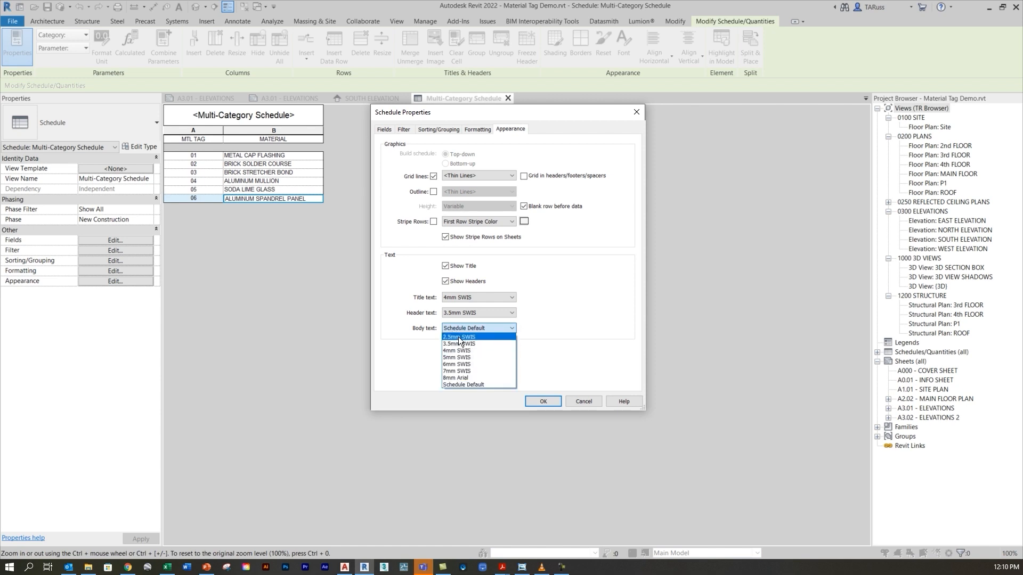
click(459, 337)
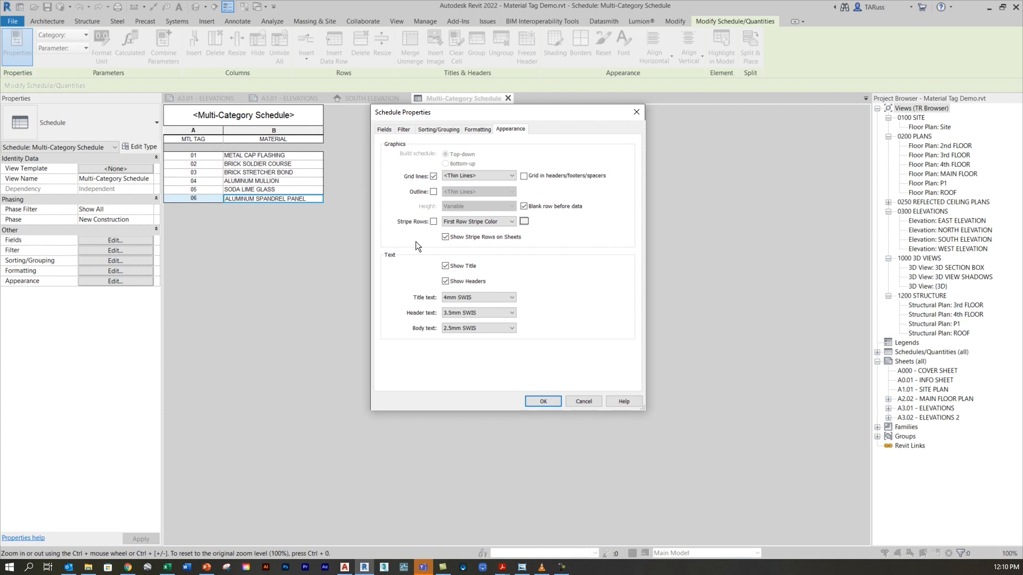
- Turn on Stripe Rows and apply the appearance changes
click(432, 221)
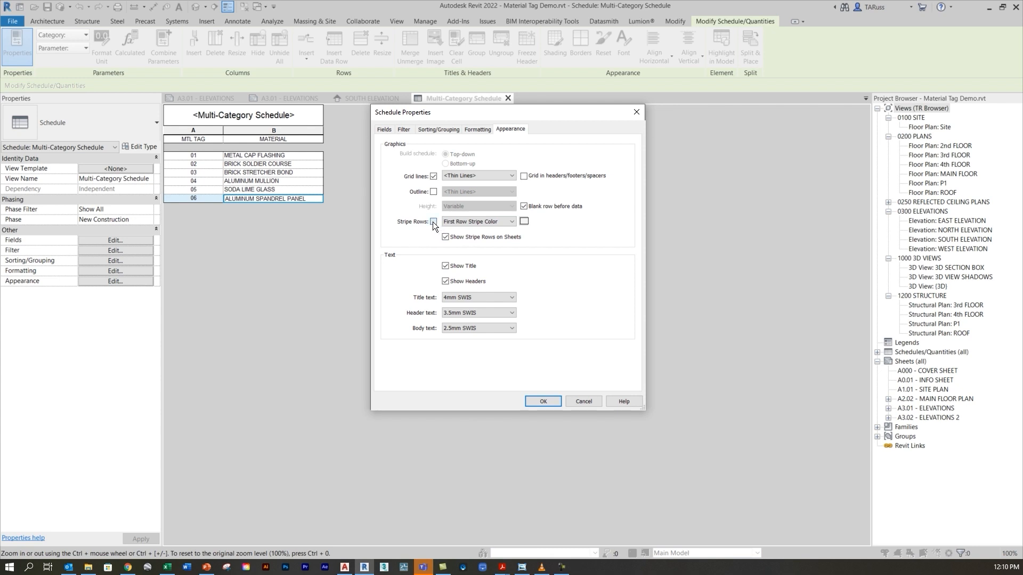
click(433, 221)
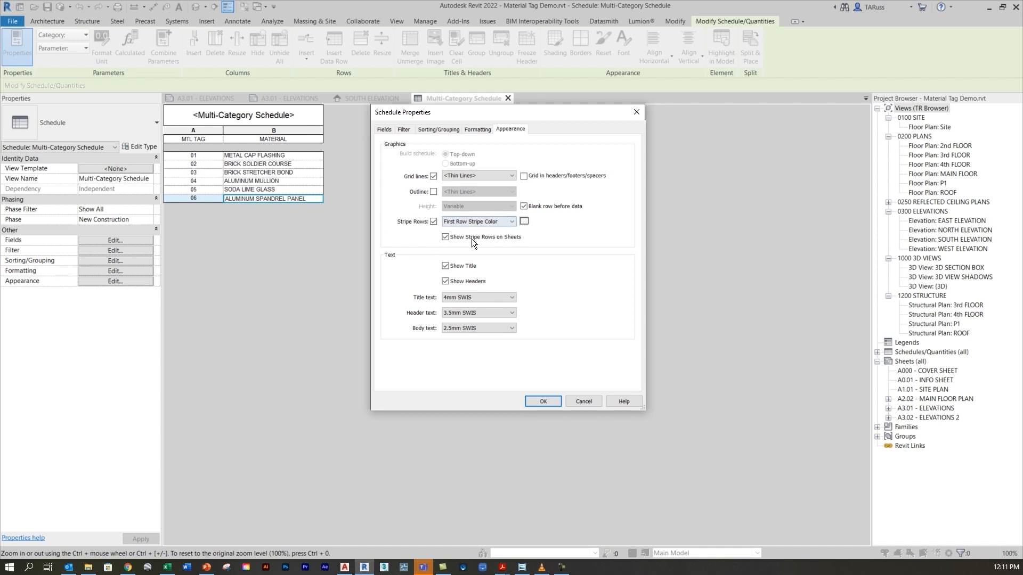
click(523, 221)
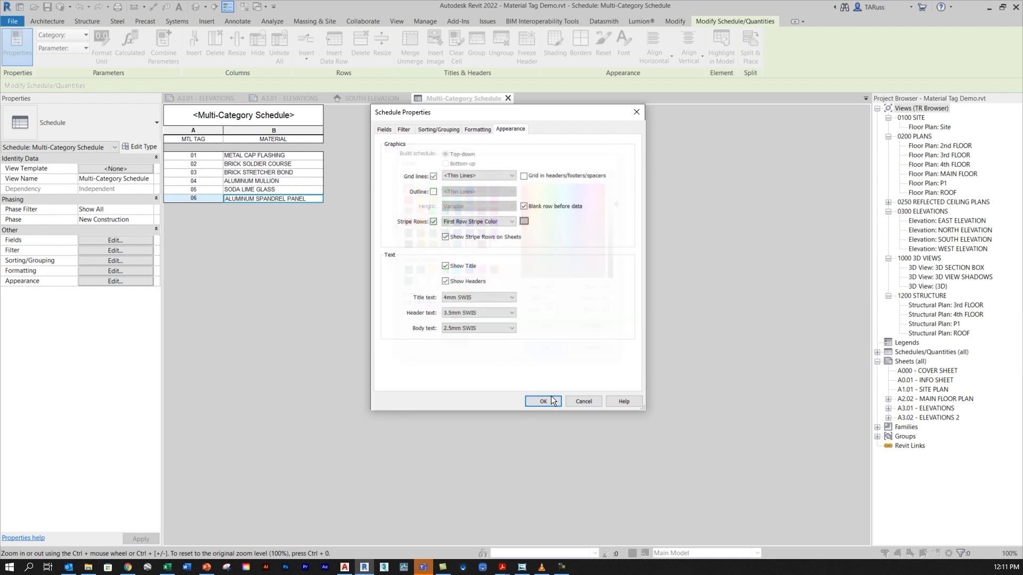
click(542, 401)
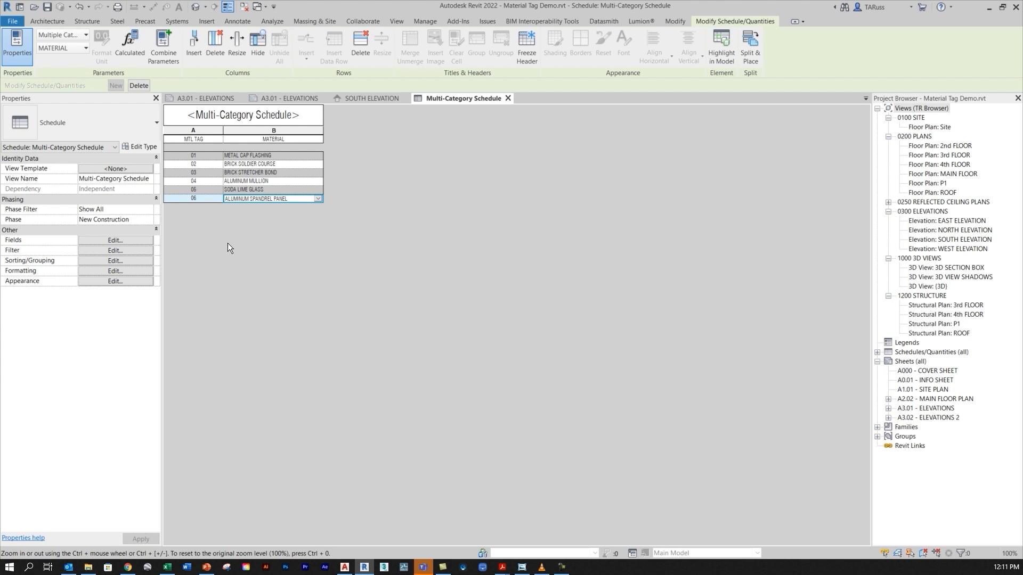
mouse_move(250, 125)
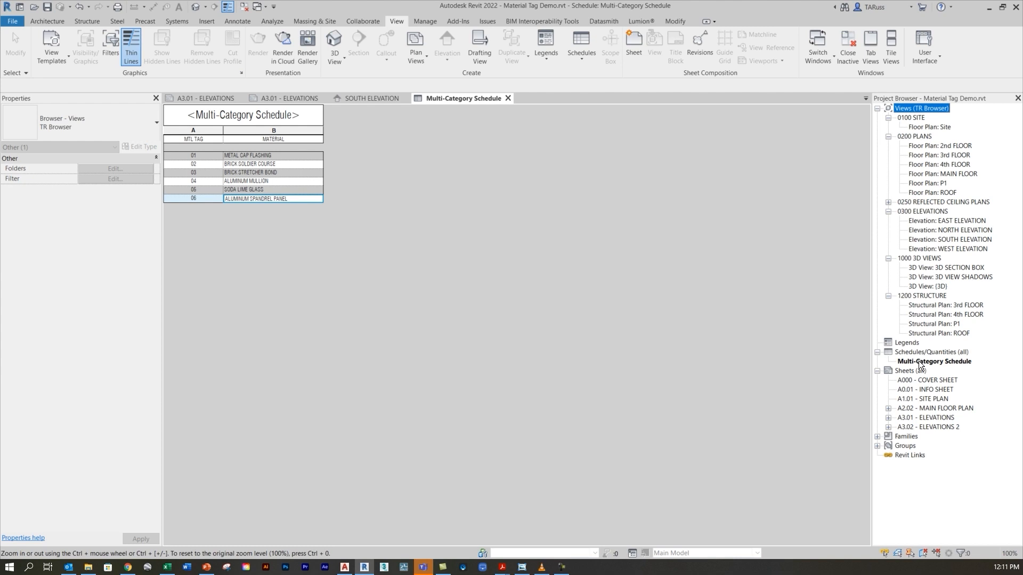
- Rename the Multi-Category Schedule to MATERIALS LEGEND from the Project Browser
right_click(934, 361)
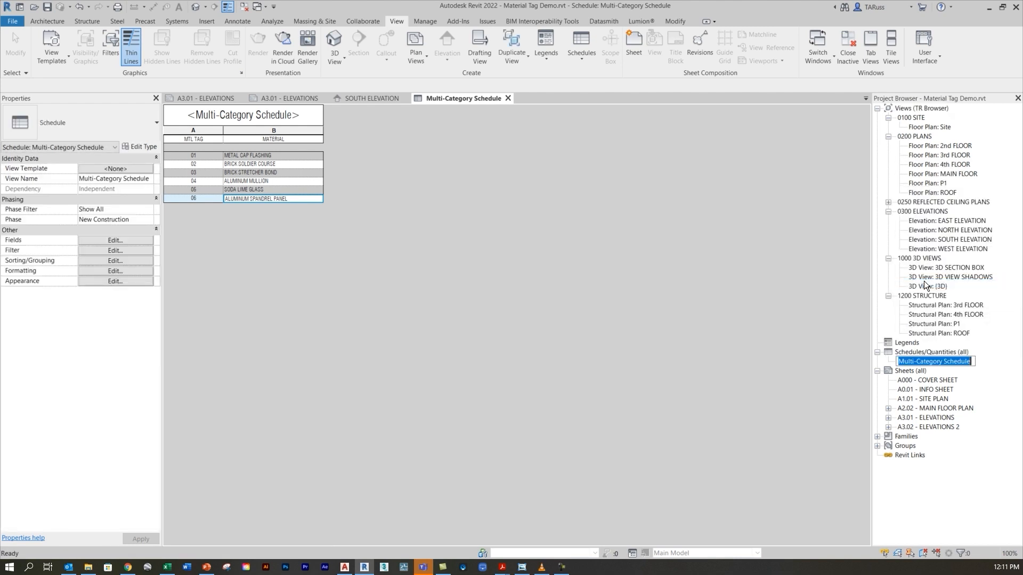
text(MATERIALS)
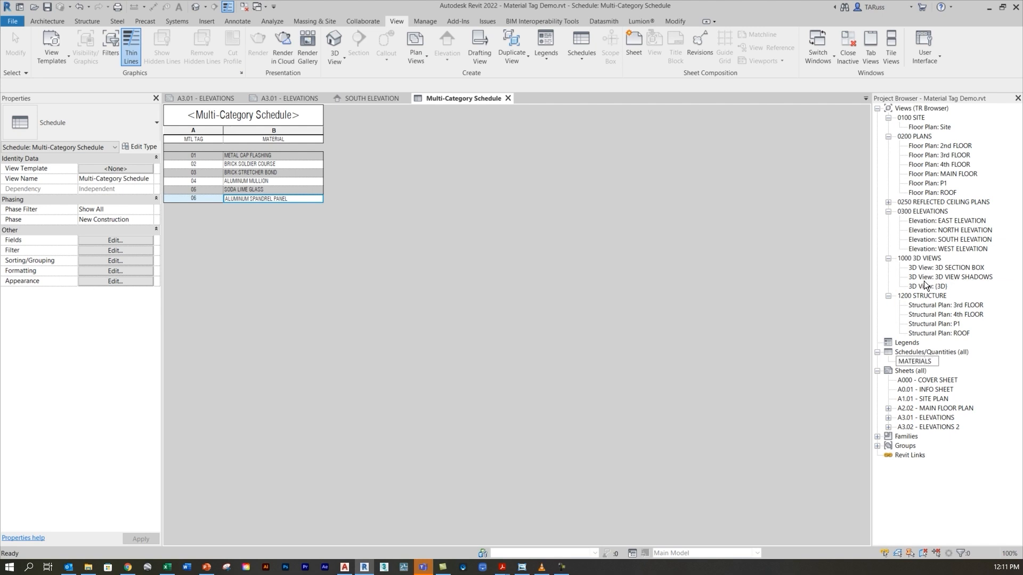
text(LEGEND)
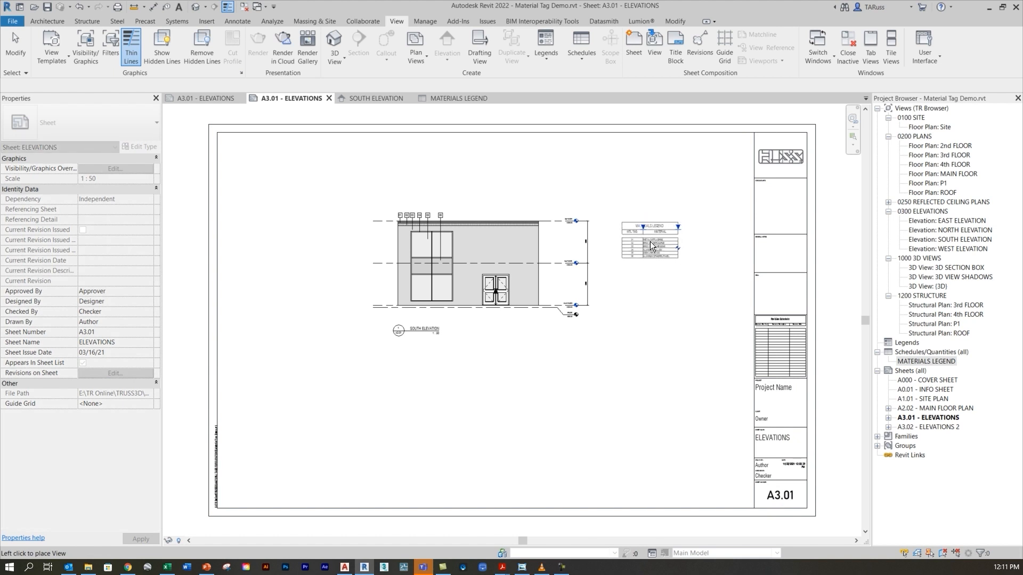
- Place MATERIALS LEGEND on sheet A3.01 and position it right of the south elevation
click(648, 245)
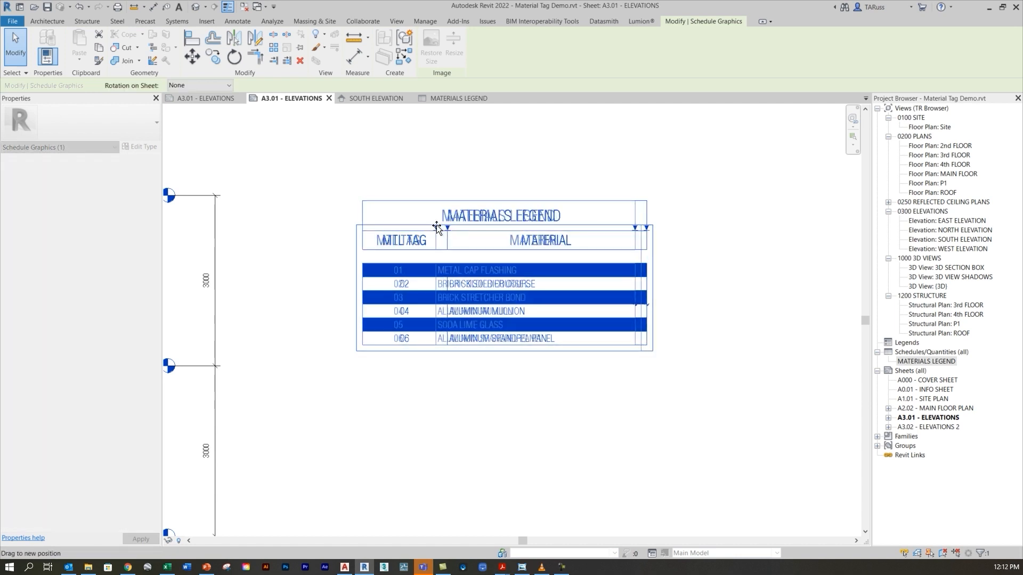
click(710, 209)
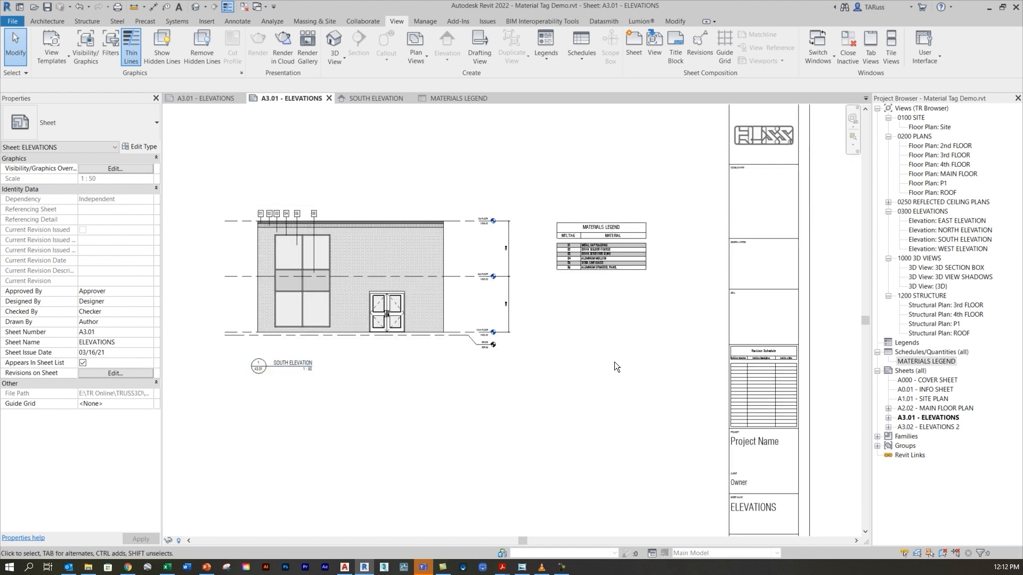
mouse_move(640, 330)
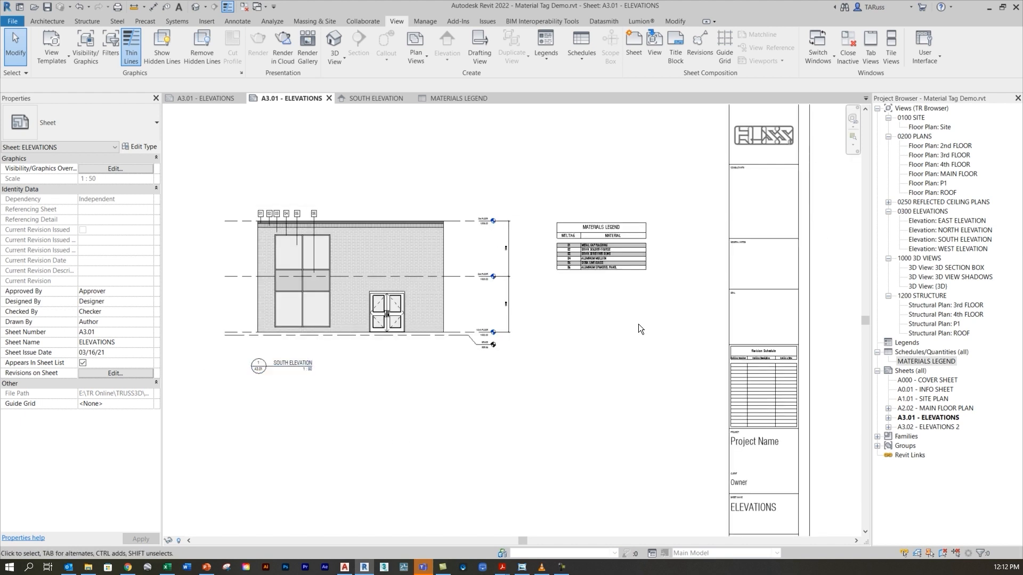